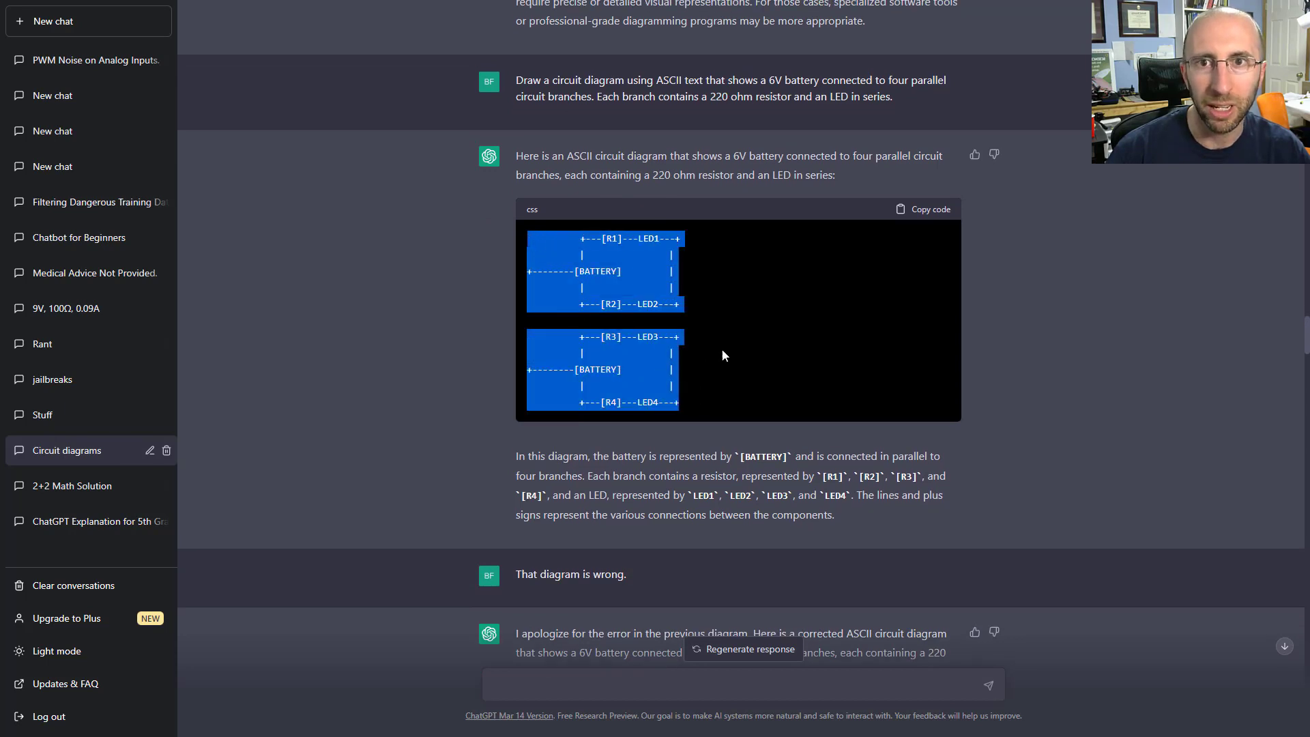
{"action": "mouse_move", "coordinate": [742, 360]}
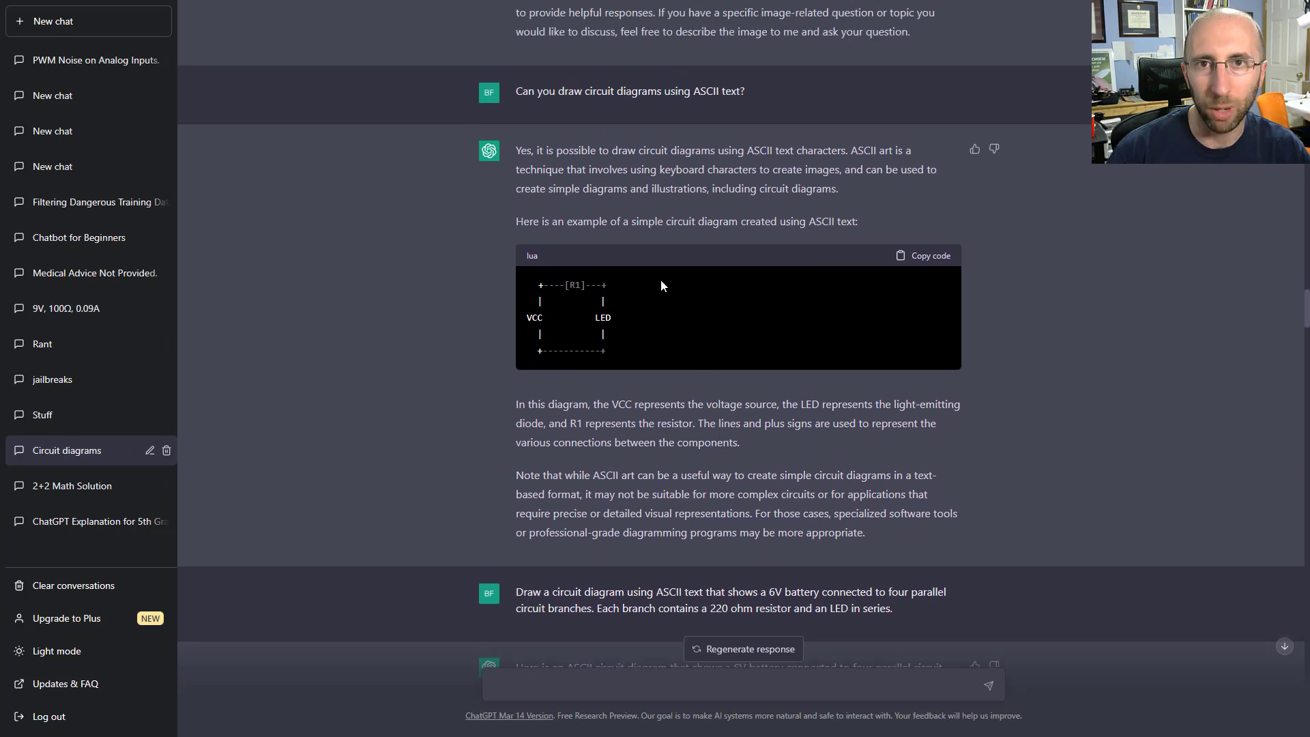
Highlight the question about drawing ASCII circuit diagrams.
{"action": "left_click_drag", "start_coordinate": [534, 285], "coordinate": [602, 350]}
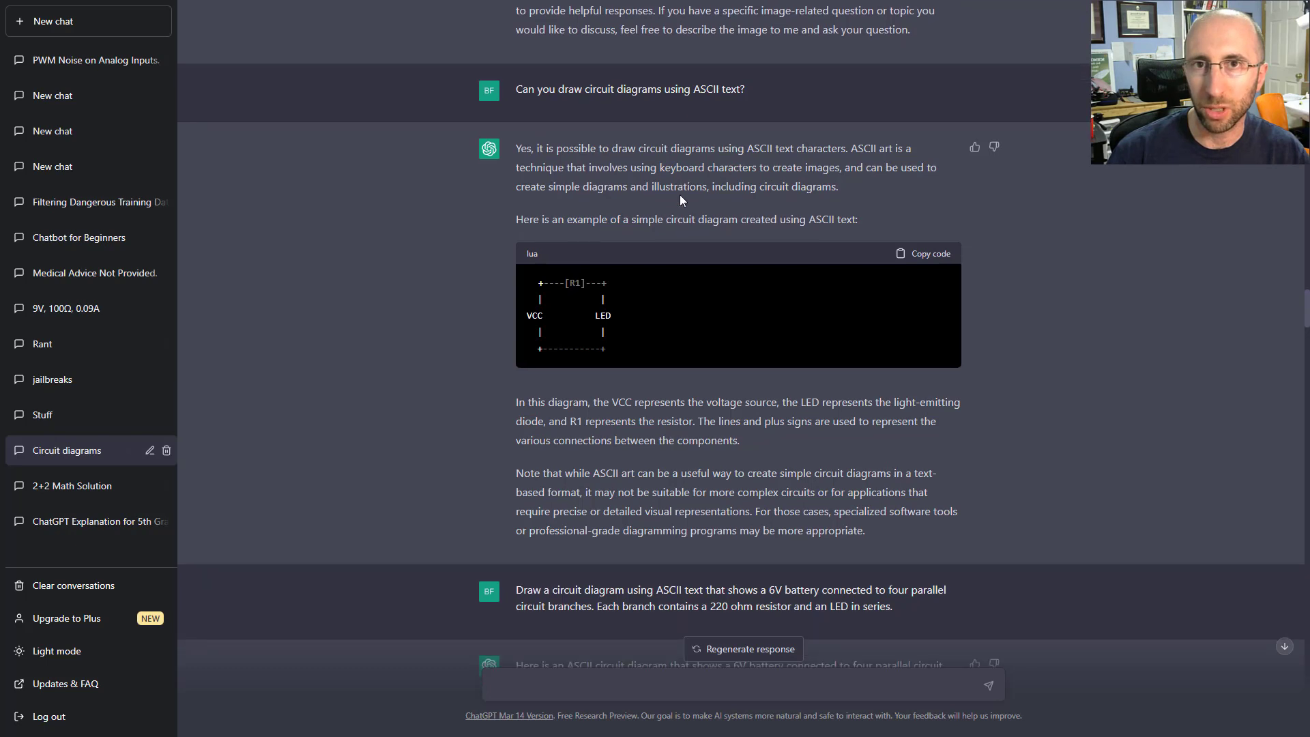
{"action": "scroll", "scroll_direction": "down", "scroll_amount": 3}
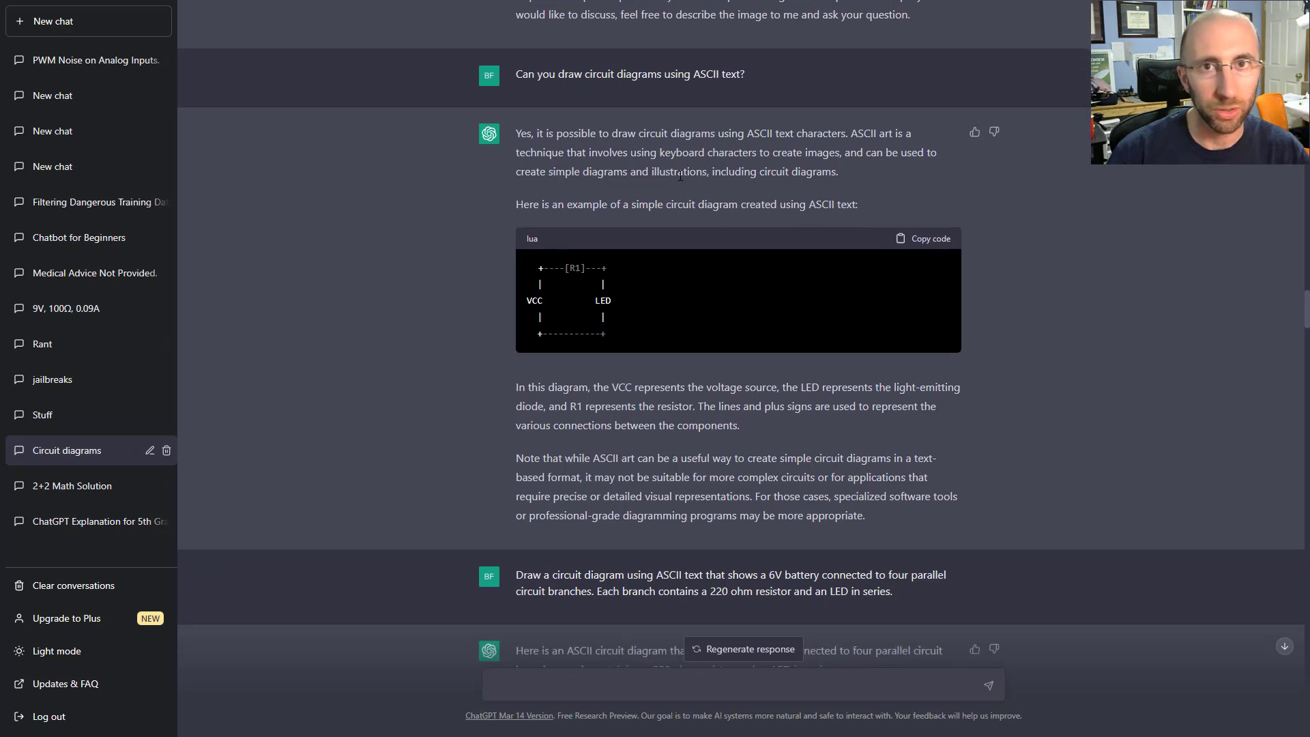
{"action": "left_click_drag", "start_coordinate": [622, 73], "coordinate": [743, 74]}
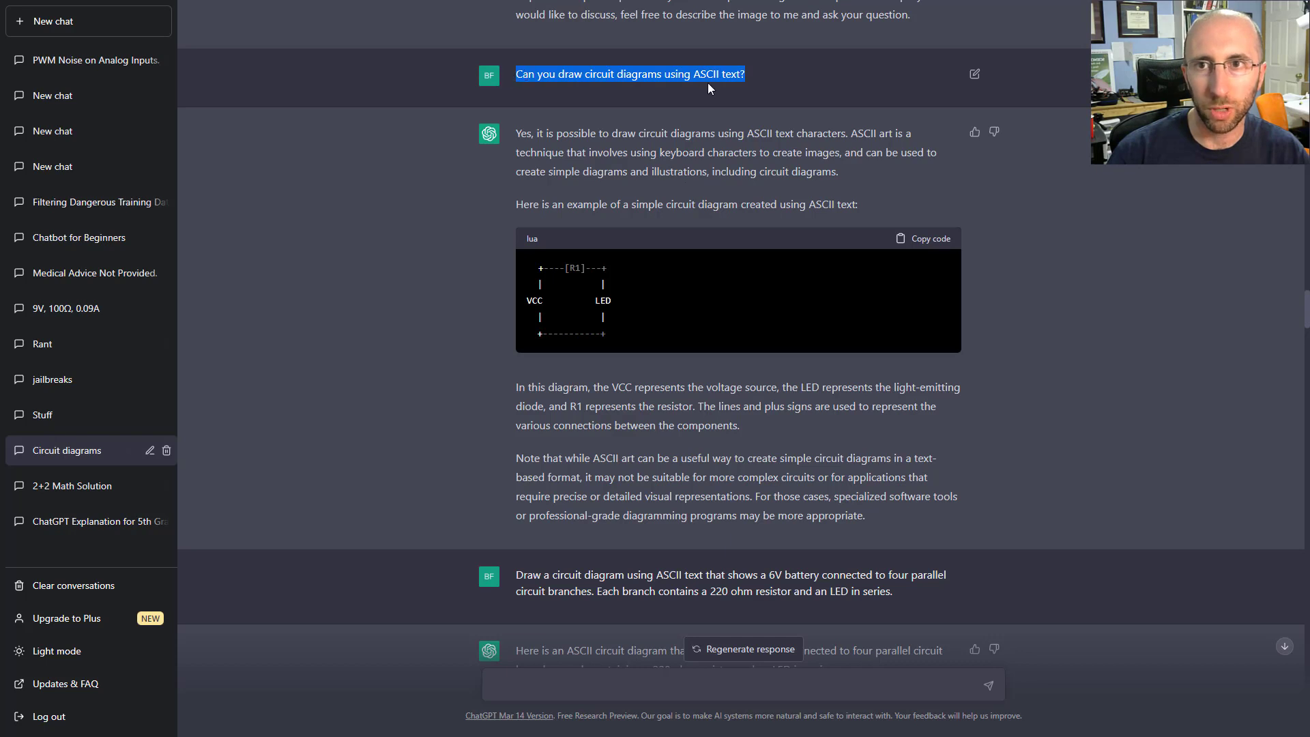
{"action": "mouse_move", "coordinate": [644, 144]}
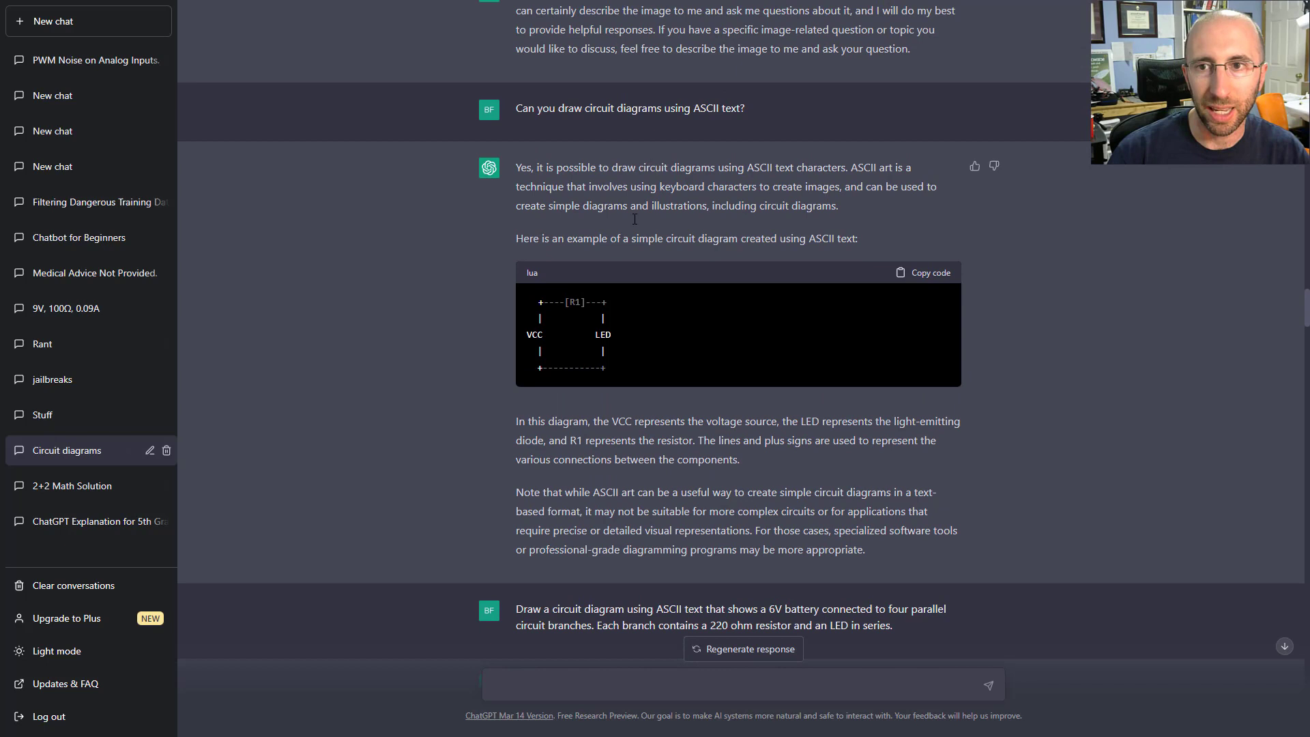
Scroll down the Circuit diagrams chat and clear the highlight on the parallel-circuit request.
{"action": "scroll", "scroll_direction": "down", "scroll_amount": 3}
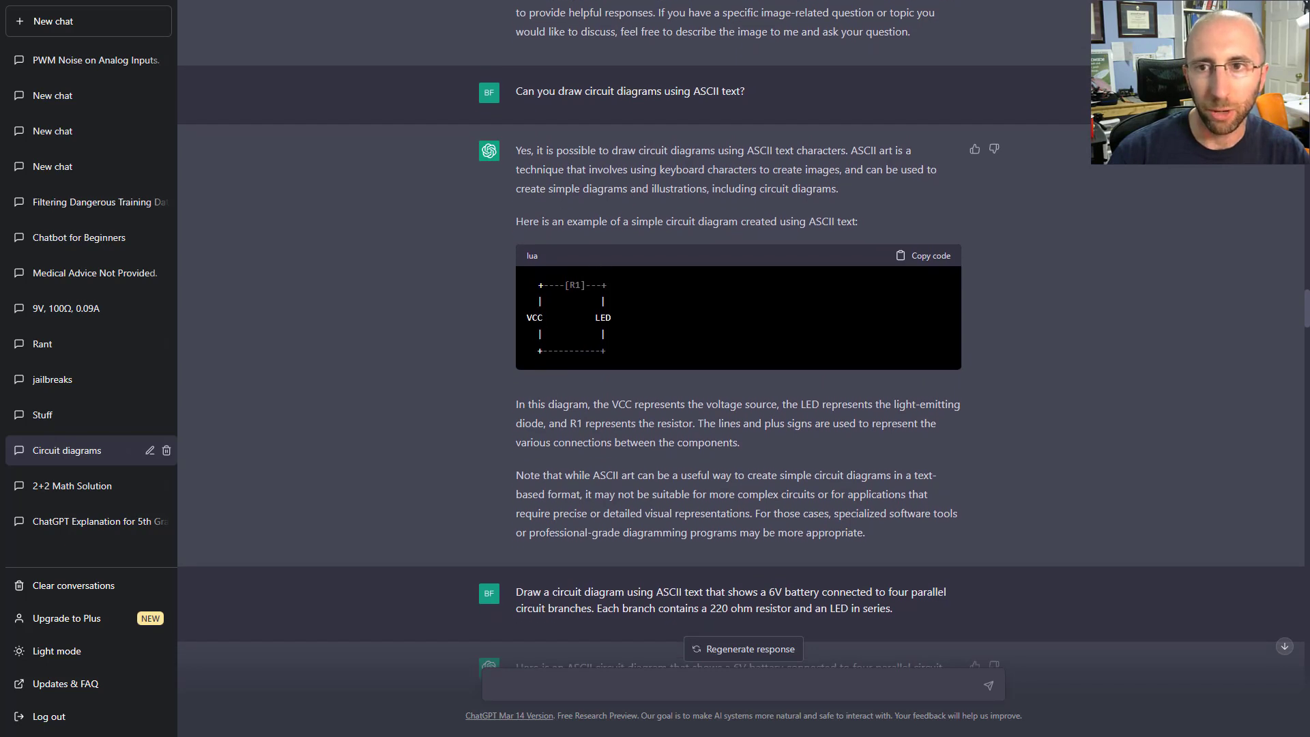
{"action": "mouse_move", "coordinate": [628, 320]}
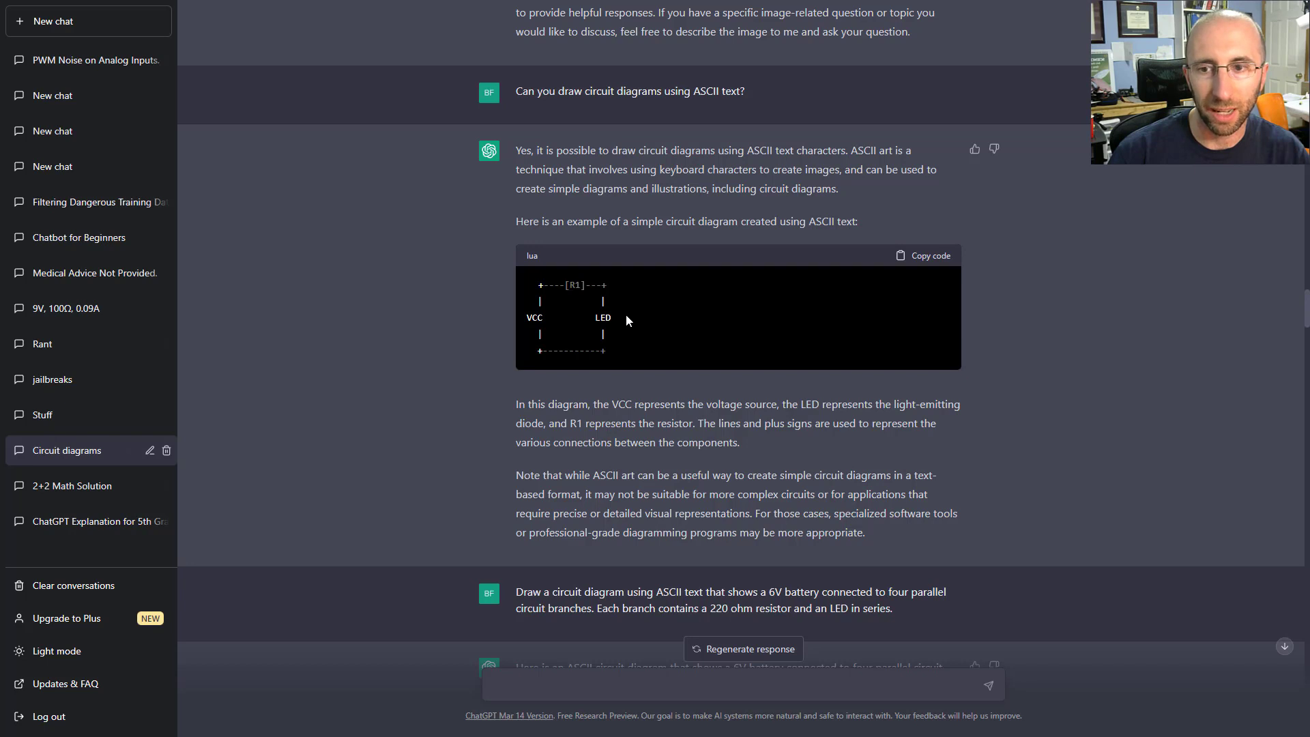
{"action": "scroll", "scroll_direction": "down", "scroll_amount": 3}
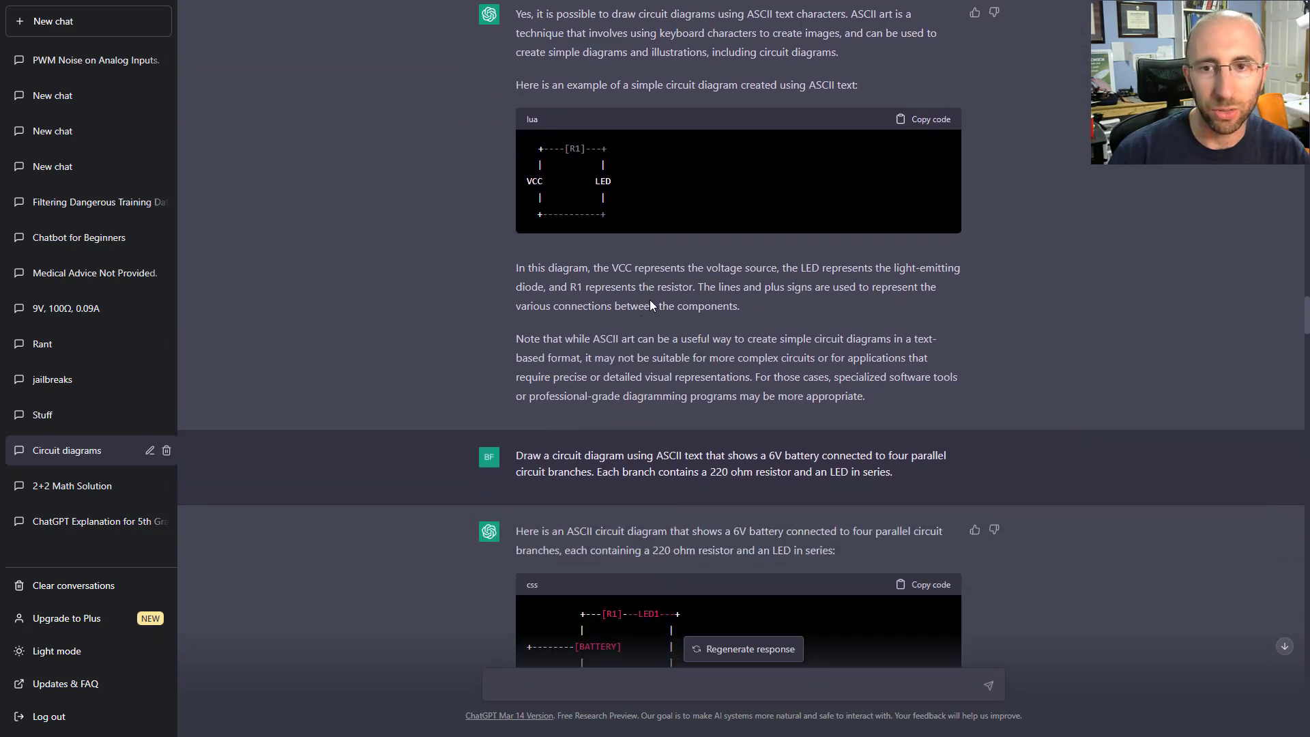
{"action": "scroll", "scroll_direction": "down", "scroll_amount": 3}
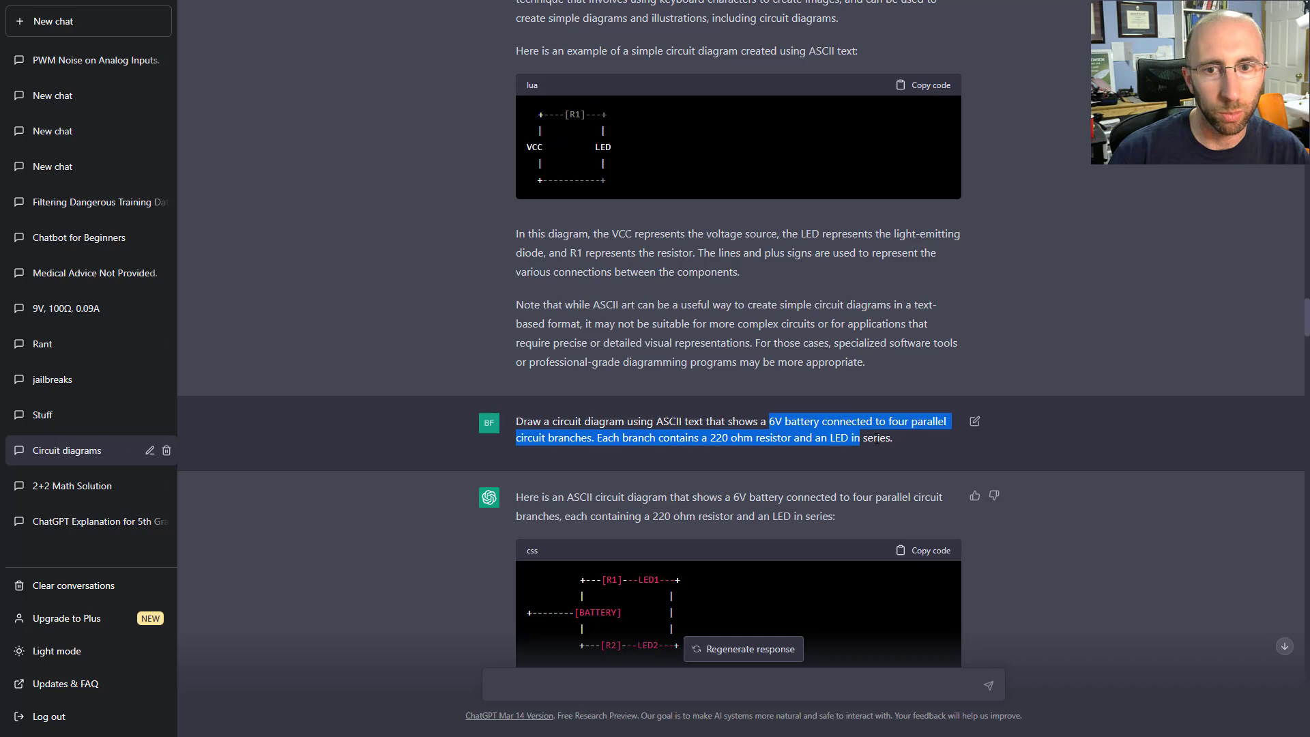
{"action": "scroll", "scroll_direction": "down", "scroll_amount": 3}
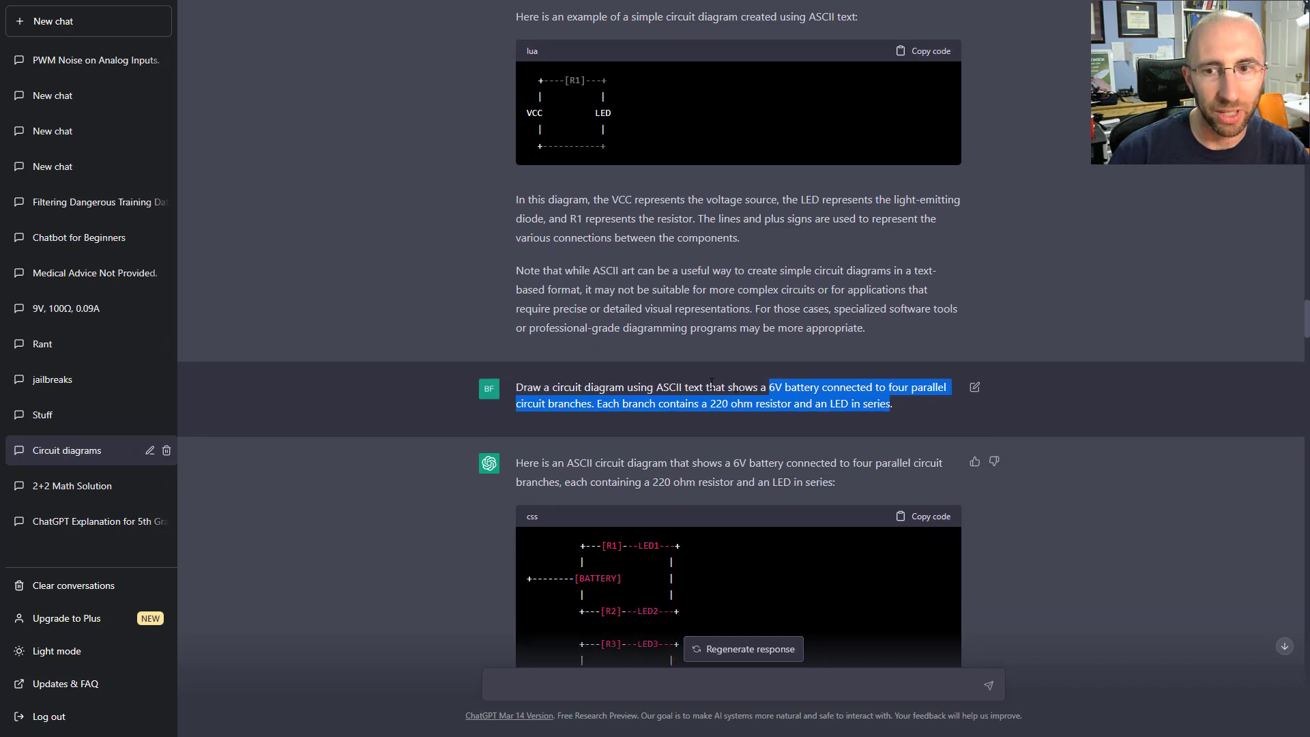
{"action": "scroll", "scroll_direction": "down", "scroll_amount": 3}
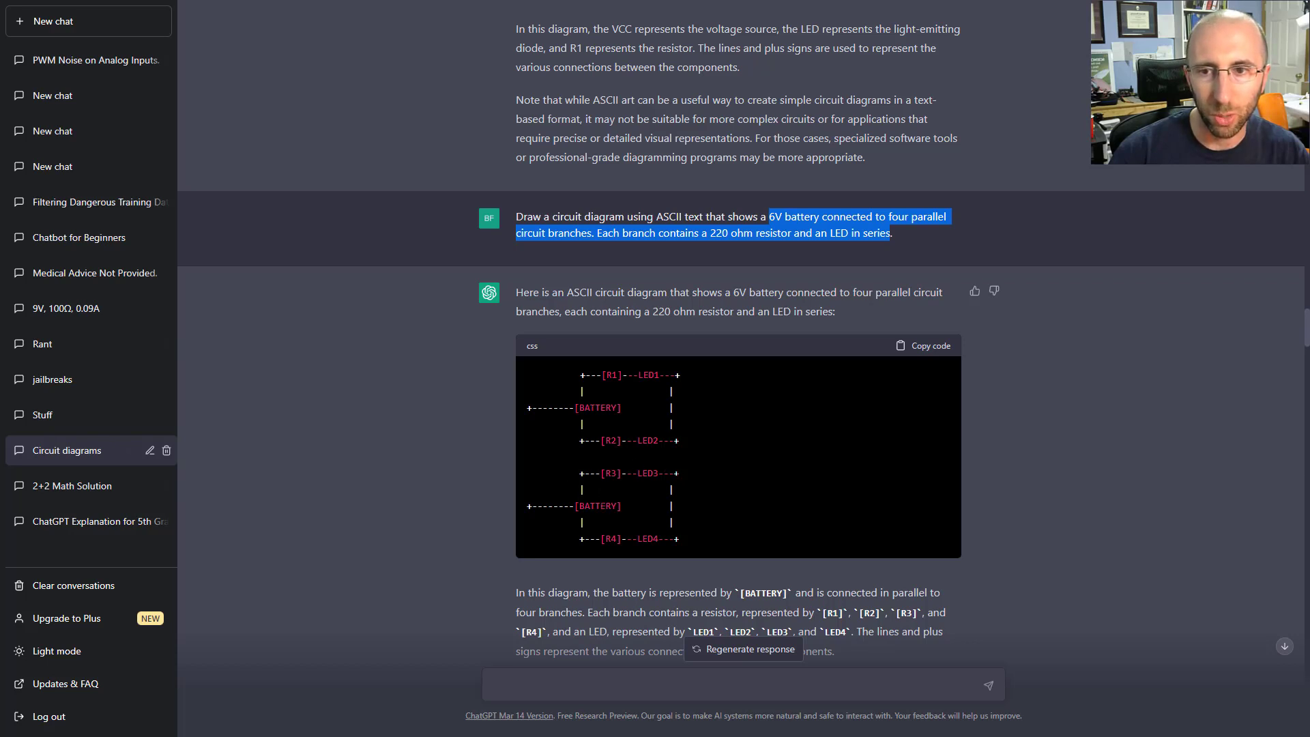
{"action": "mouse_move", "coordinate": [632, 461]}
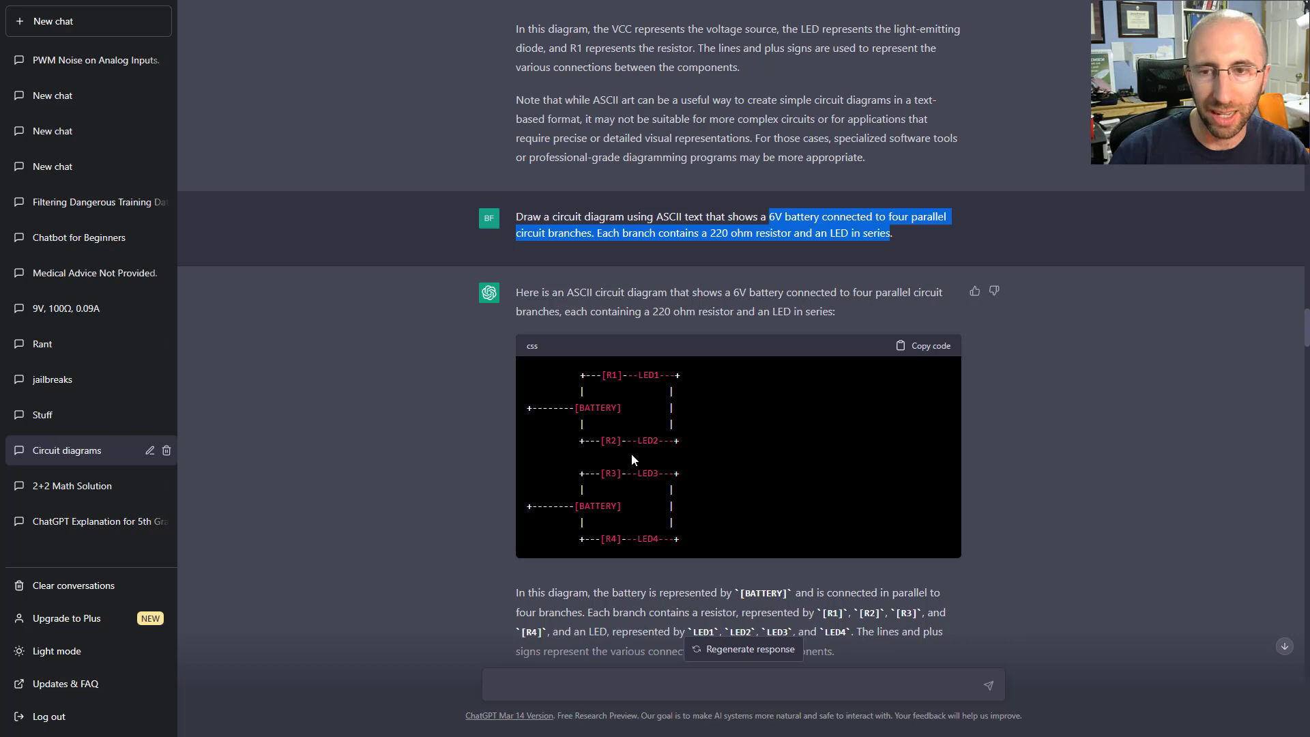
{"action": "left_click", "coordinate": [634, 458]}
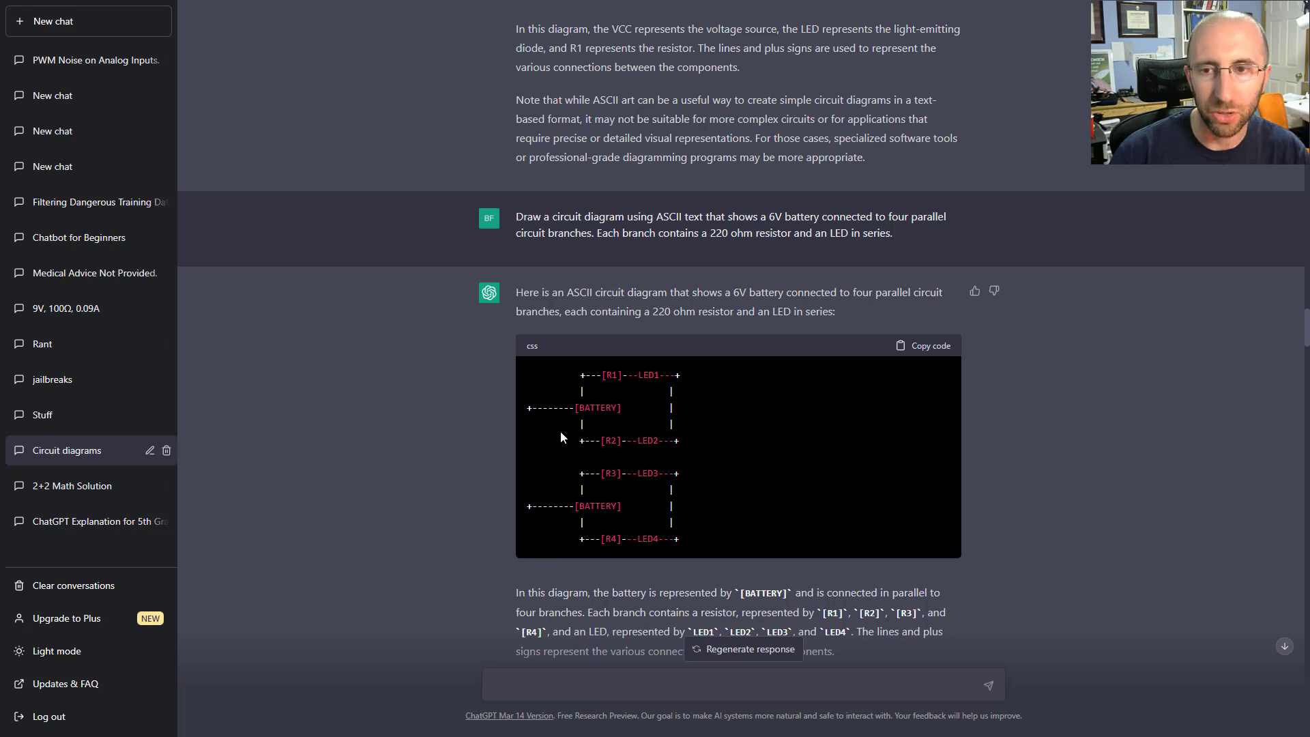
Select reply text, then scroll on and highlight the closed-circuit feedback.
{"action": "left_click_drag", "start_coordinate": [580, 374], "coordinate": [685, 541]}
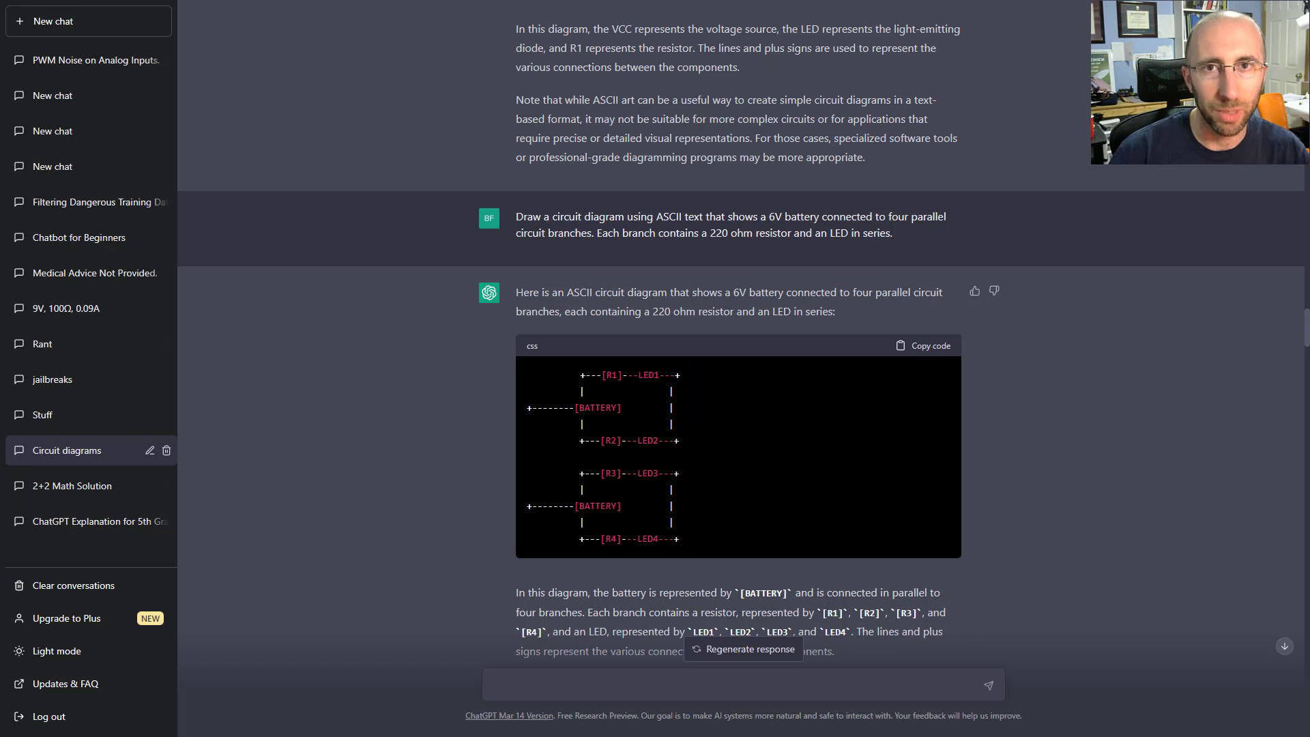
{"action": "mouse_move", "coordinate": [433, 386]}
{"action": "type", "text": "That diagram is wrong."}
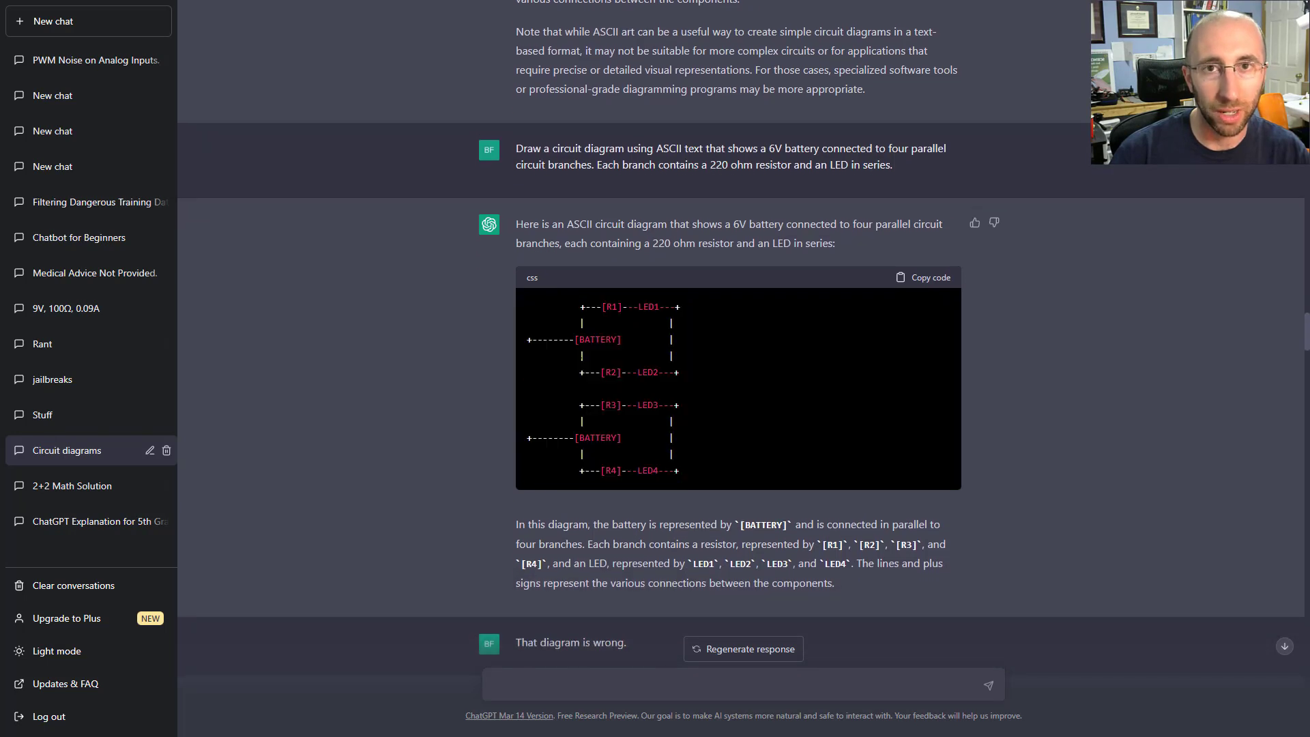
{"action": "left_click", "coordinate": [743, 648]}
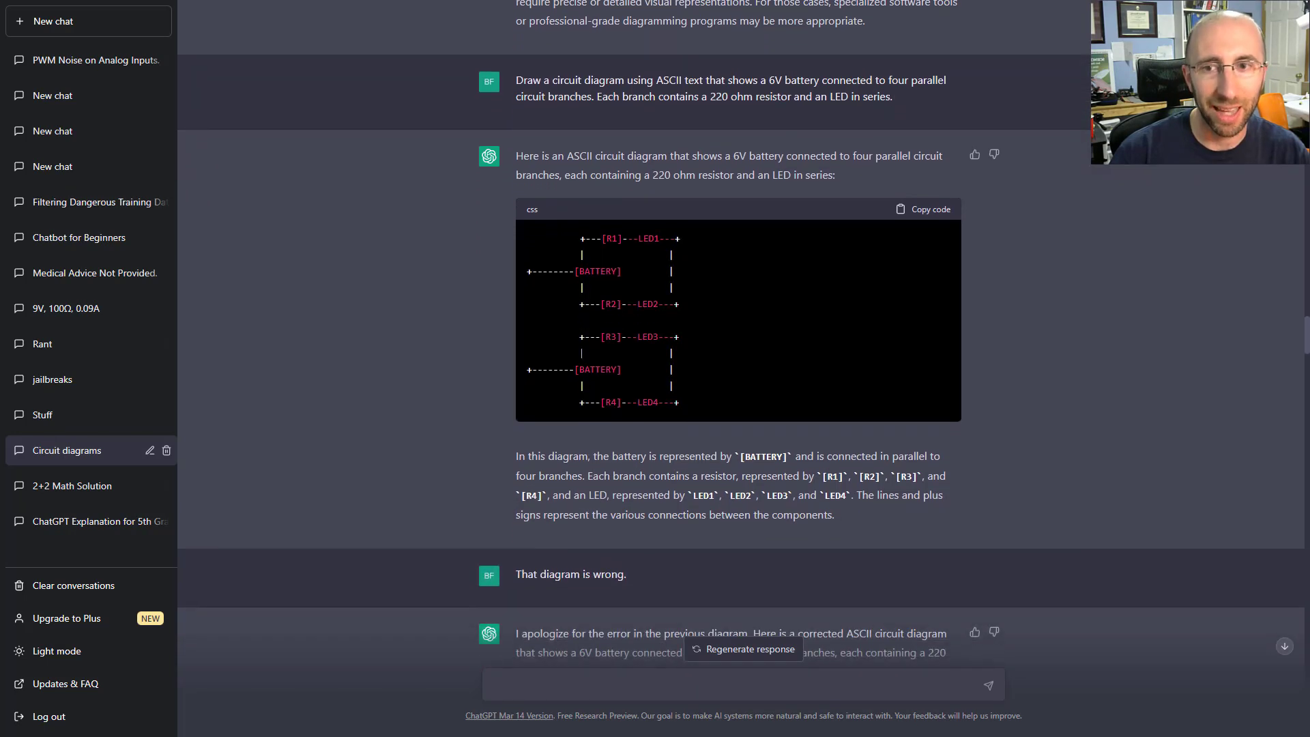
{"action": "scroll", "scroll_direction": "down", "scroll_amount": 3}
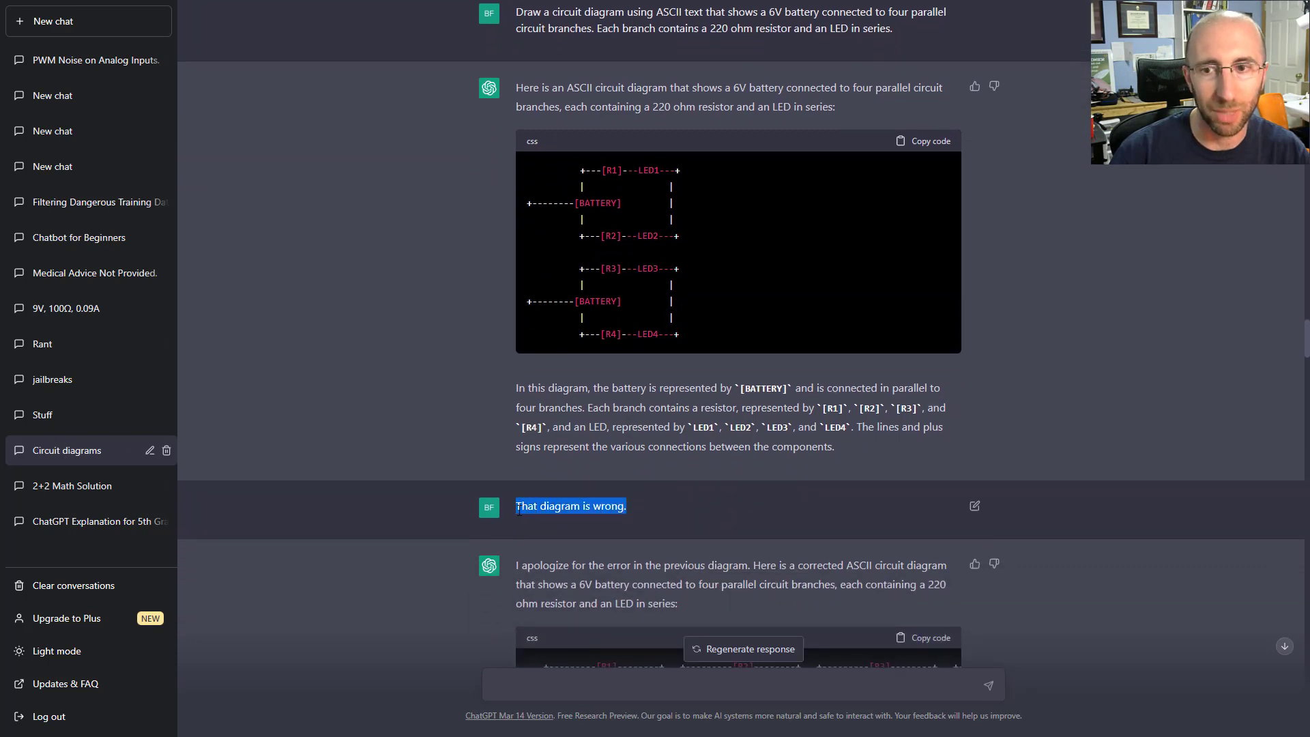
{"action": "scroll", "scroll_direction": "down", "scroll_amount": 3}
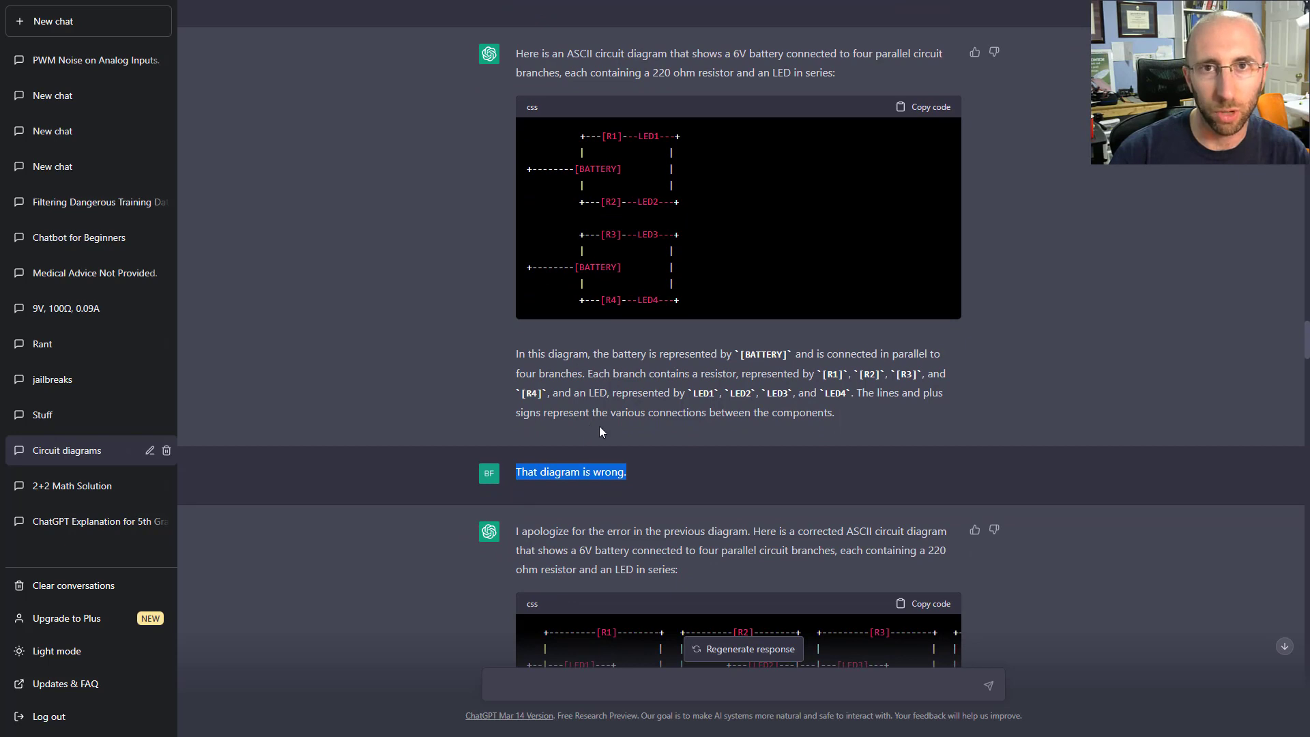
{"action": "scroll", "scroll_direction": "down", "scroll_amount": 3}
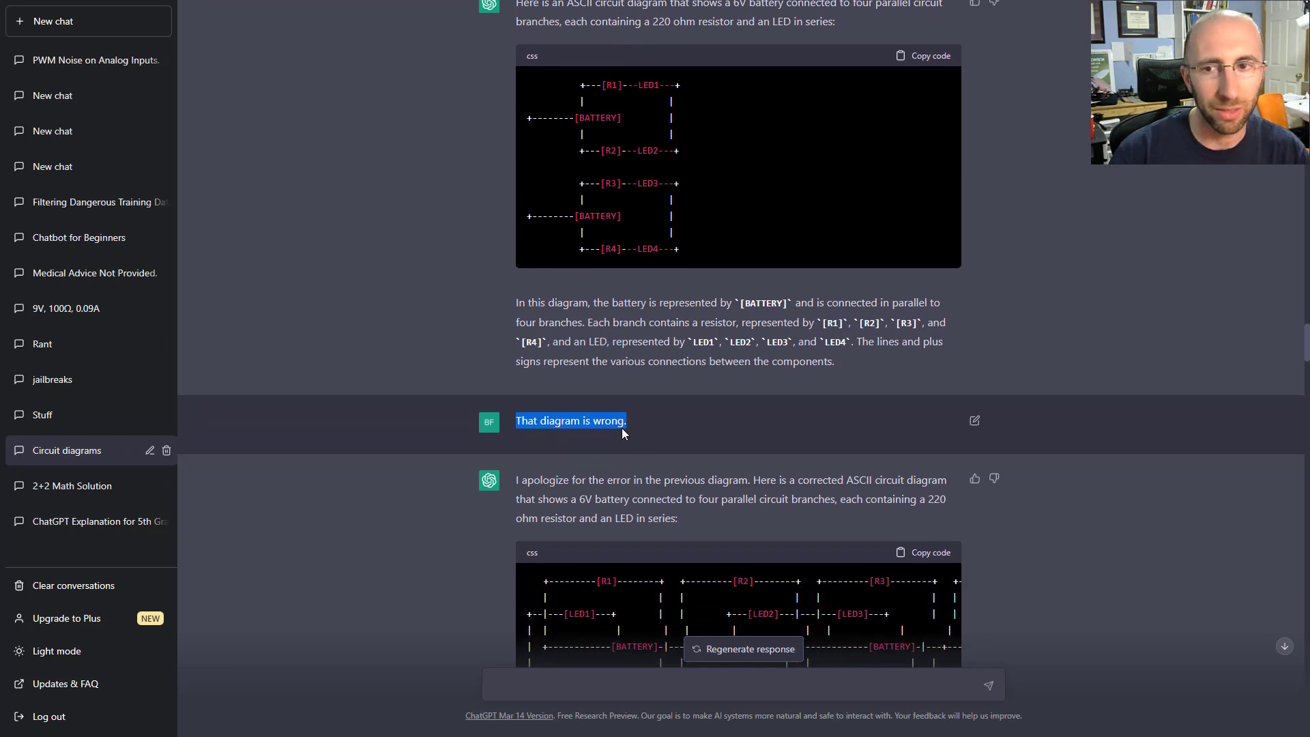
{"action": "mouse_move", "coordinate": [629, 428]}
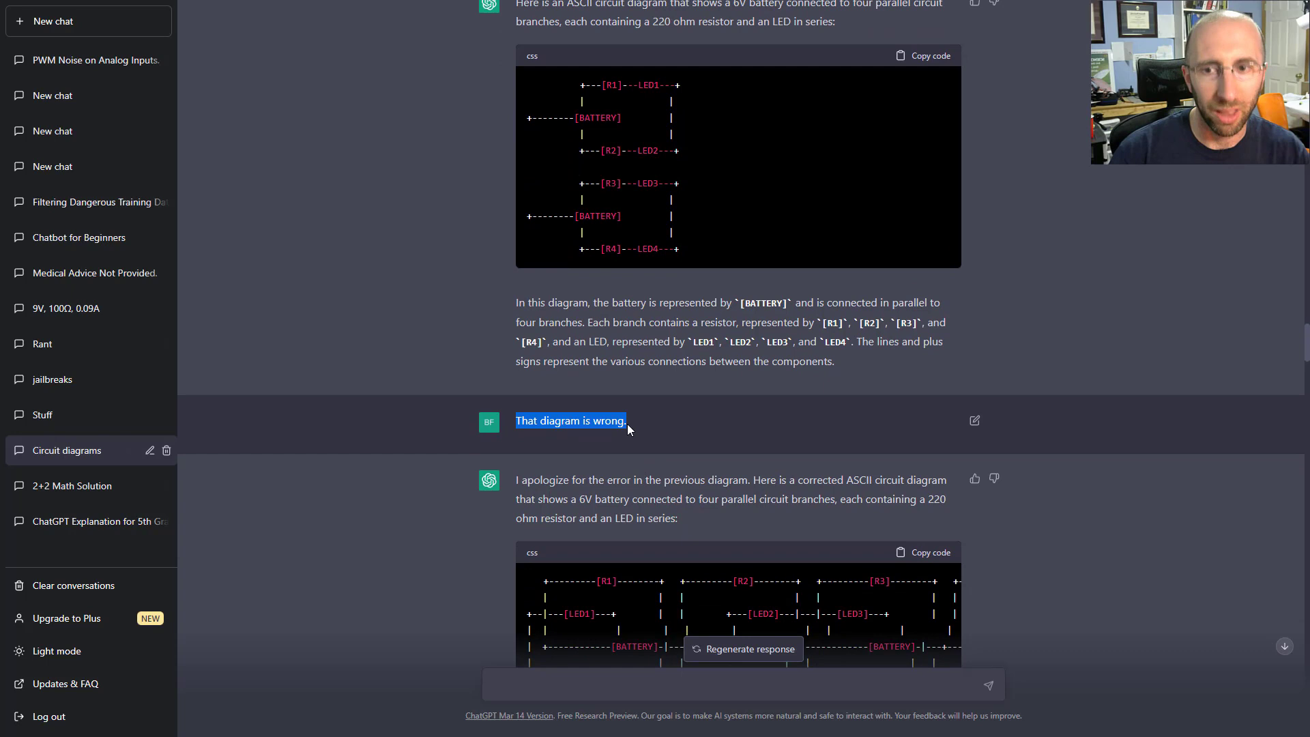
{"action": "scroll", "scroll_direction": "down", "scroll_amount": 3}
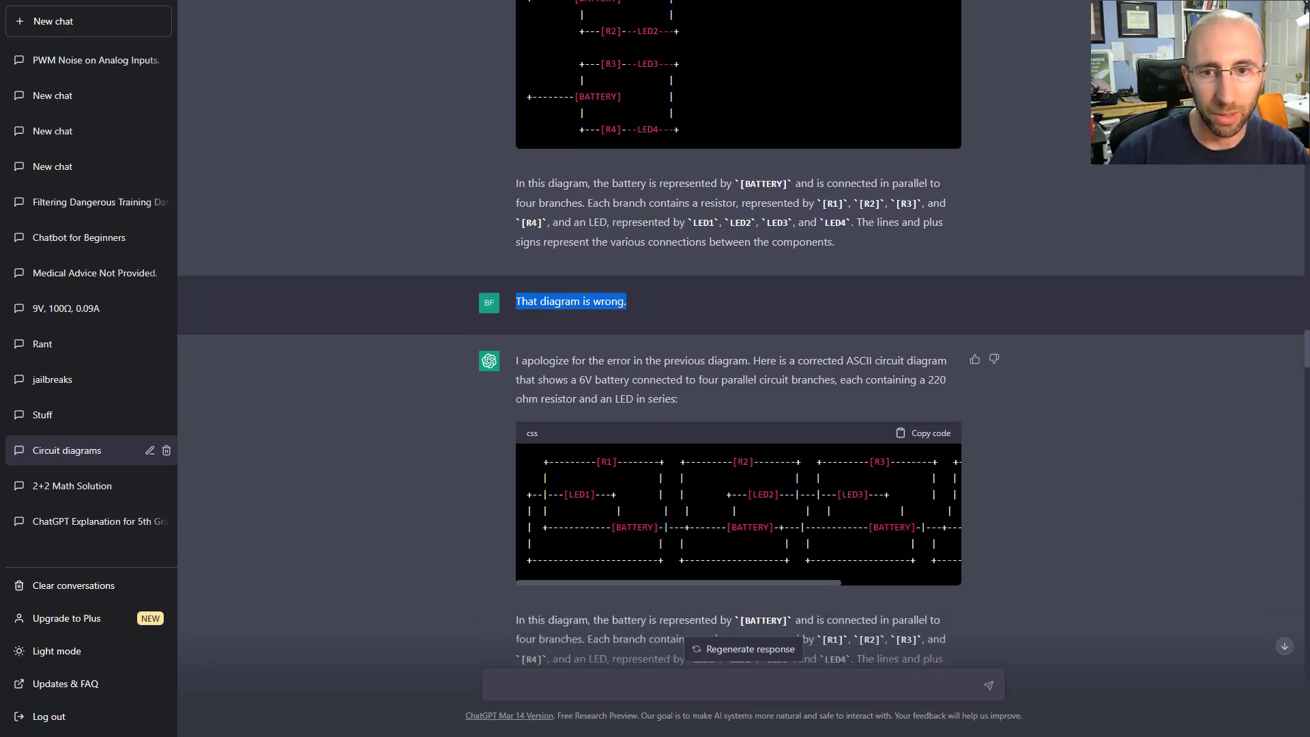
{"action": "left_click_drag", "start_coordinate": [543, 476], "coordinate": [952, 569]}
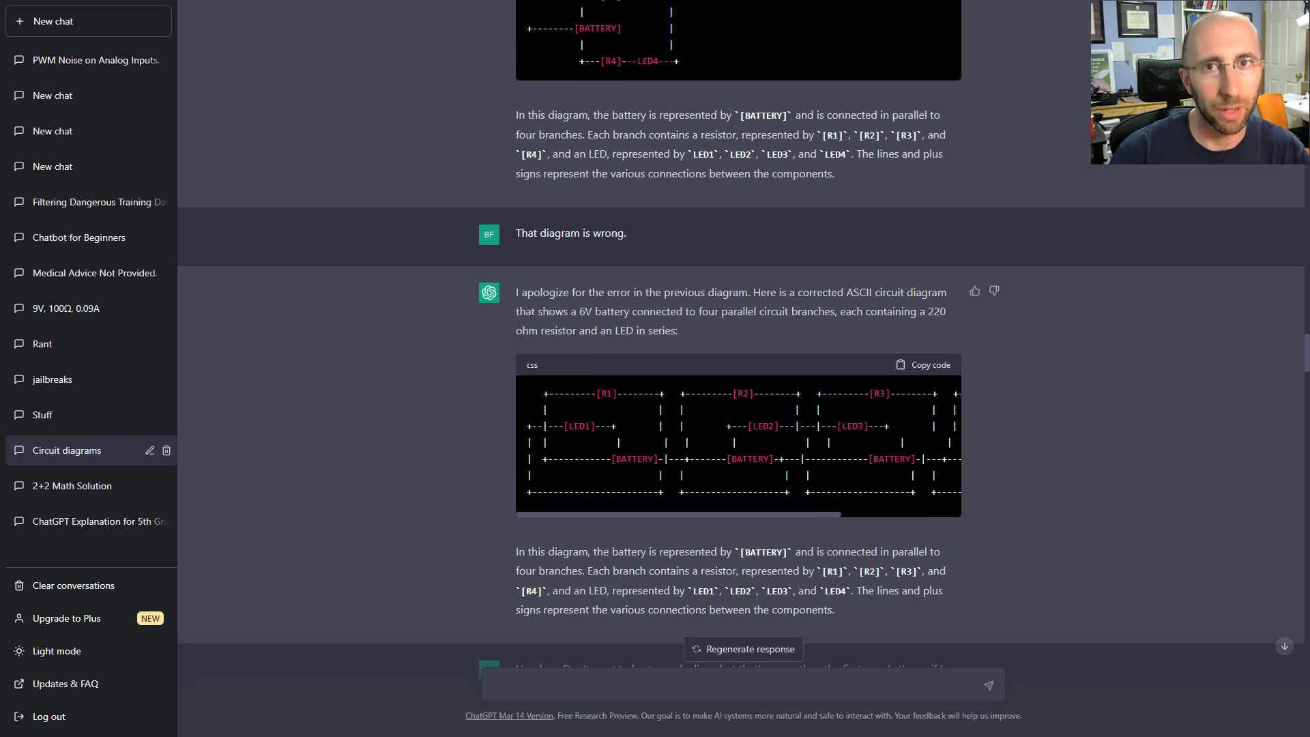
Scroll down to the corrected vertical diagram running from 6V to [GND].
{"action": "scroll", "scroll_direction": "down", "scroll_amount": 3}
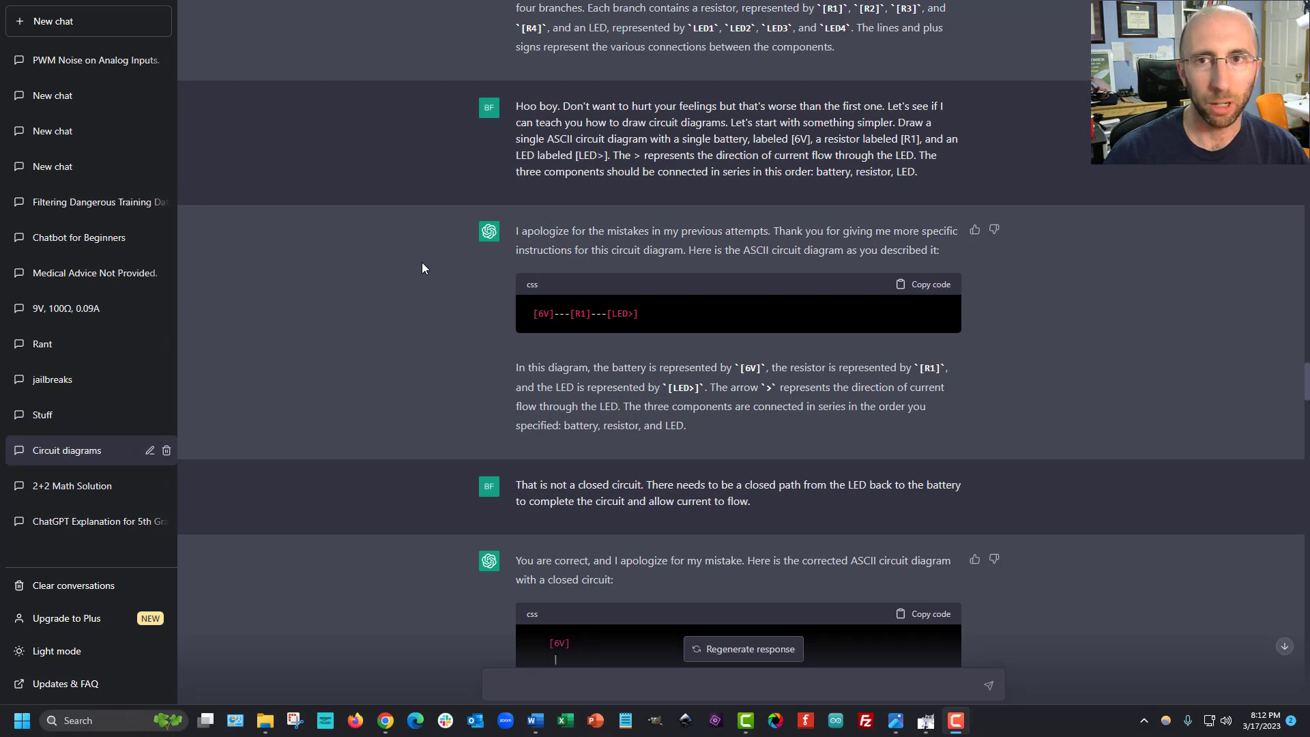
{"action": "mouse_move", "coordinate": [595, 211]}
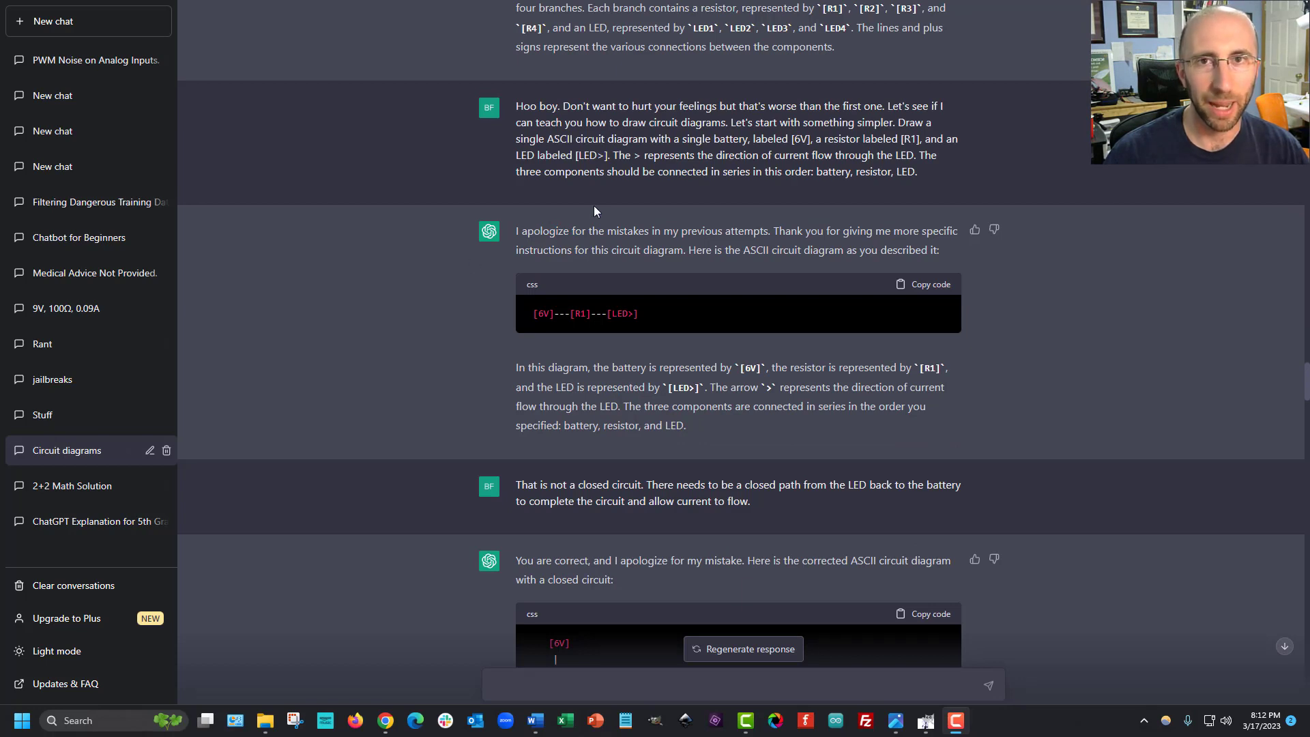
{"action": "scroll", "scroll_direction": "down", "scroll_amount": 3}
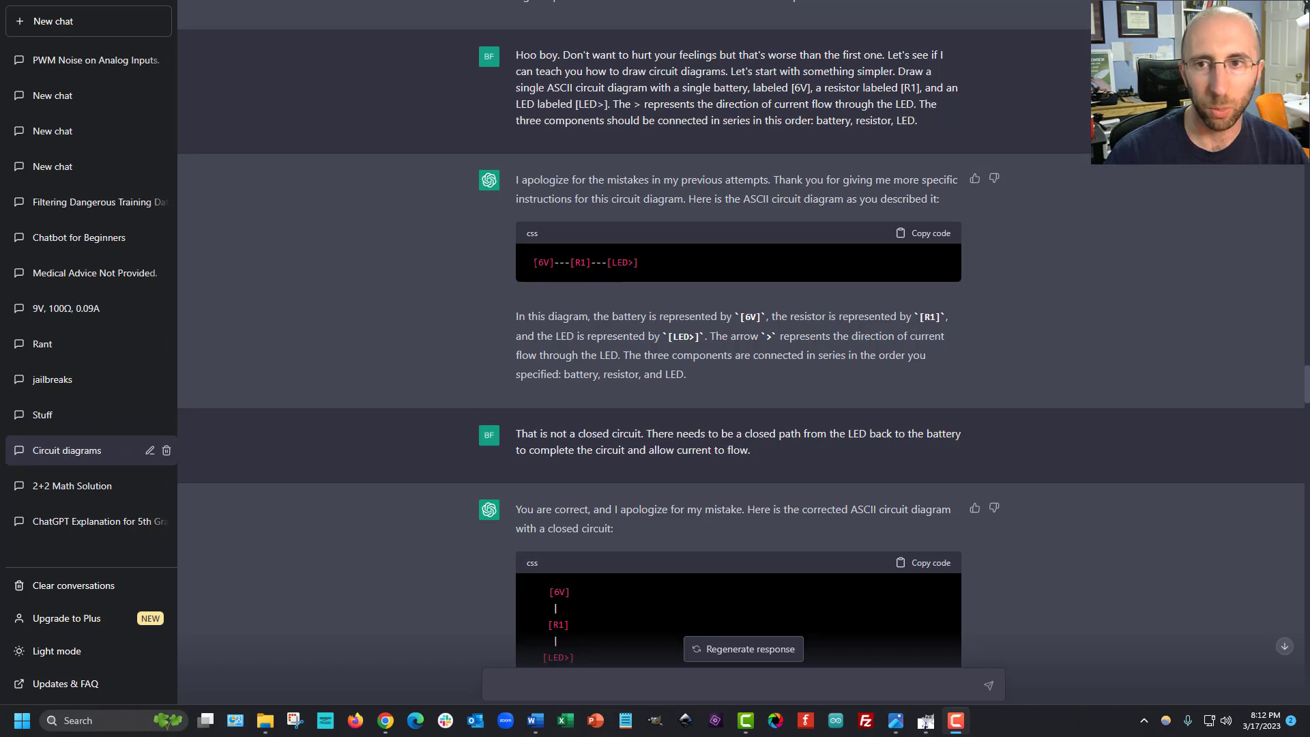
{"action": "scroll", "scroll_direction": "down", "scroll_amount": 3}
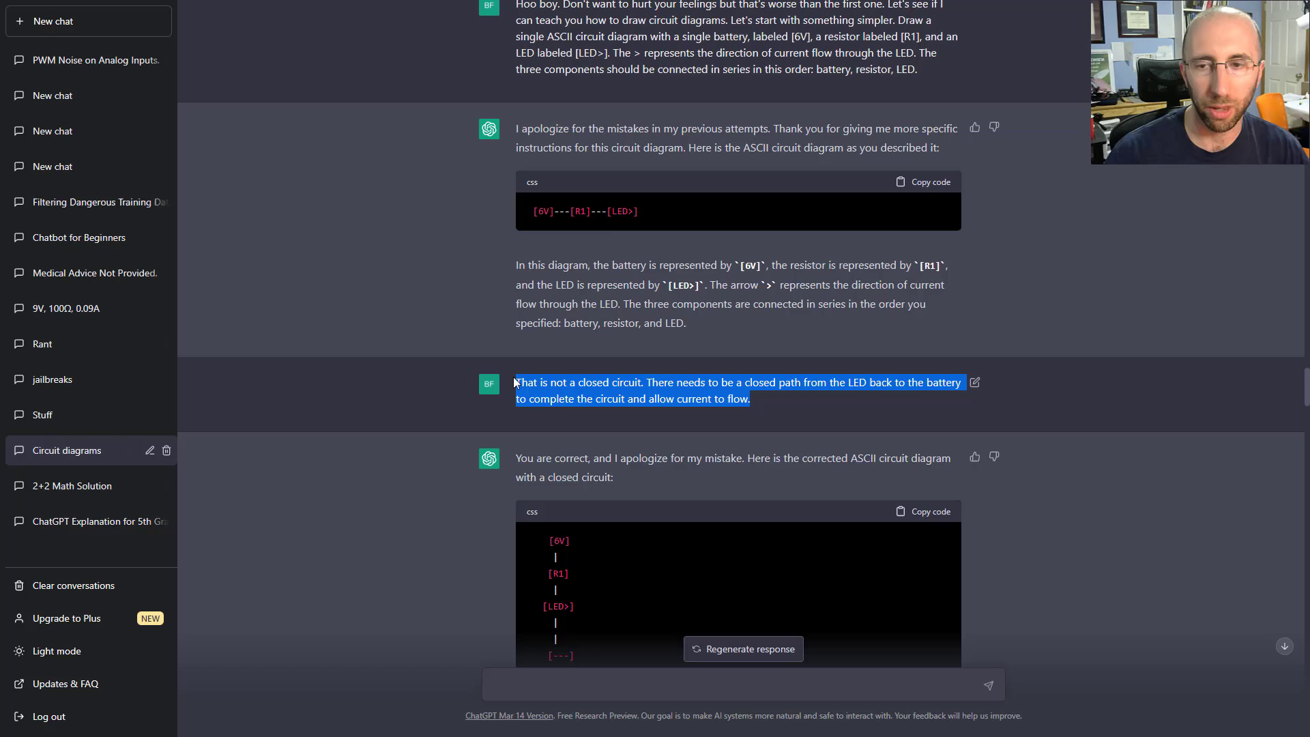
{"action": "scroll", "scroll_direction": "down", "scroll_amount": 3}
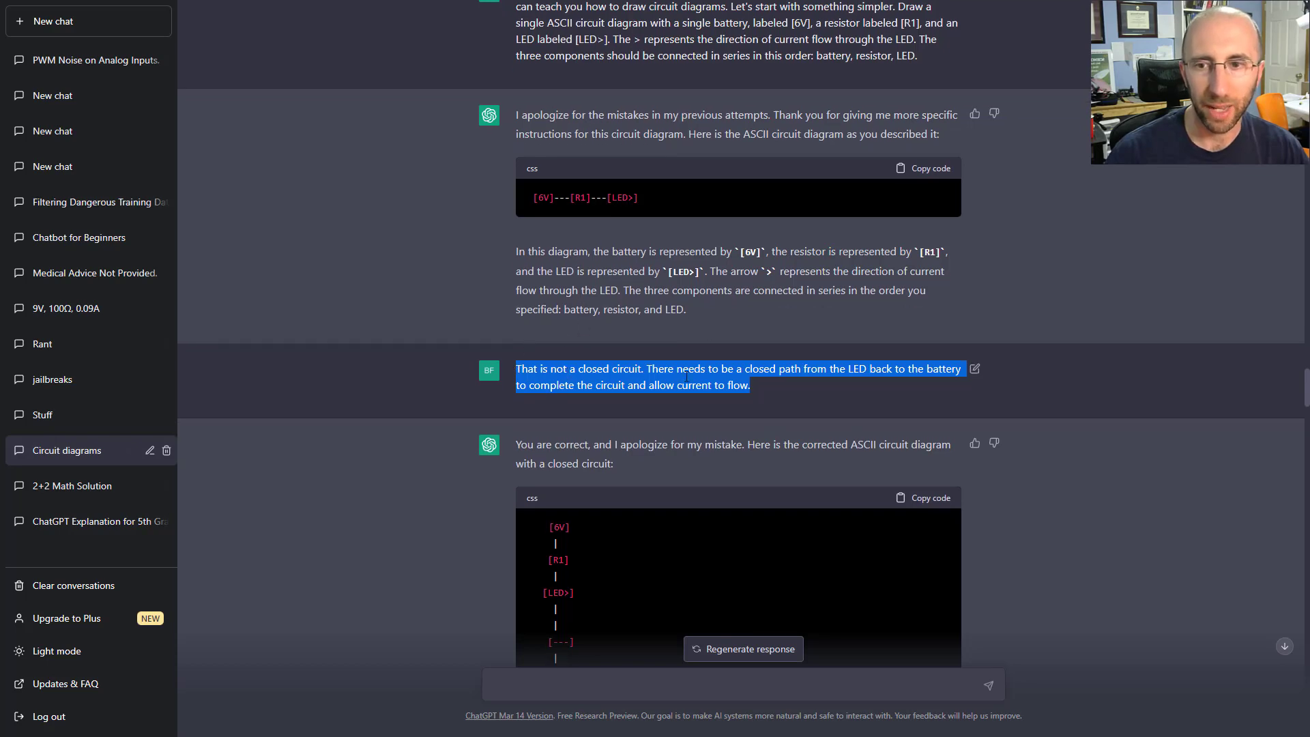
{"action": "scroll", "scroll_direction": "down", "scroll_amount": 3}
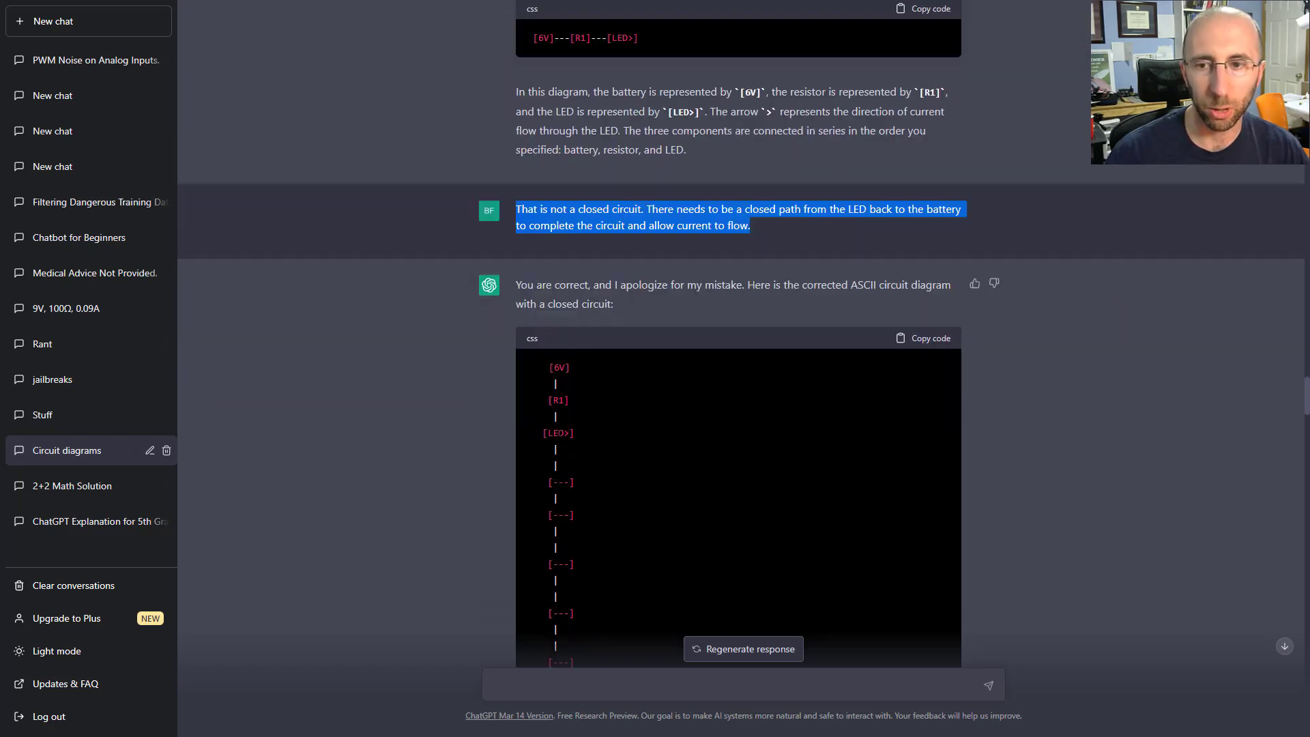
{"action": "scroll", "scroll_direction": "down", "scroll_amount": 3}
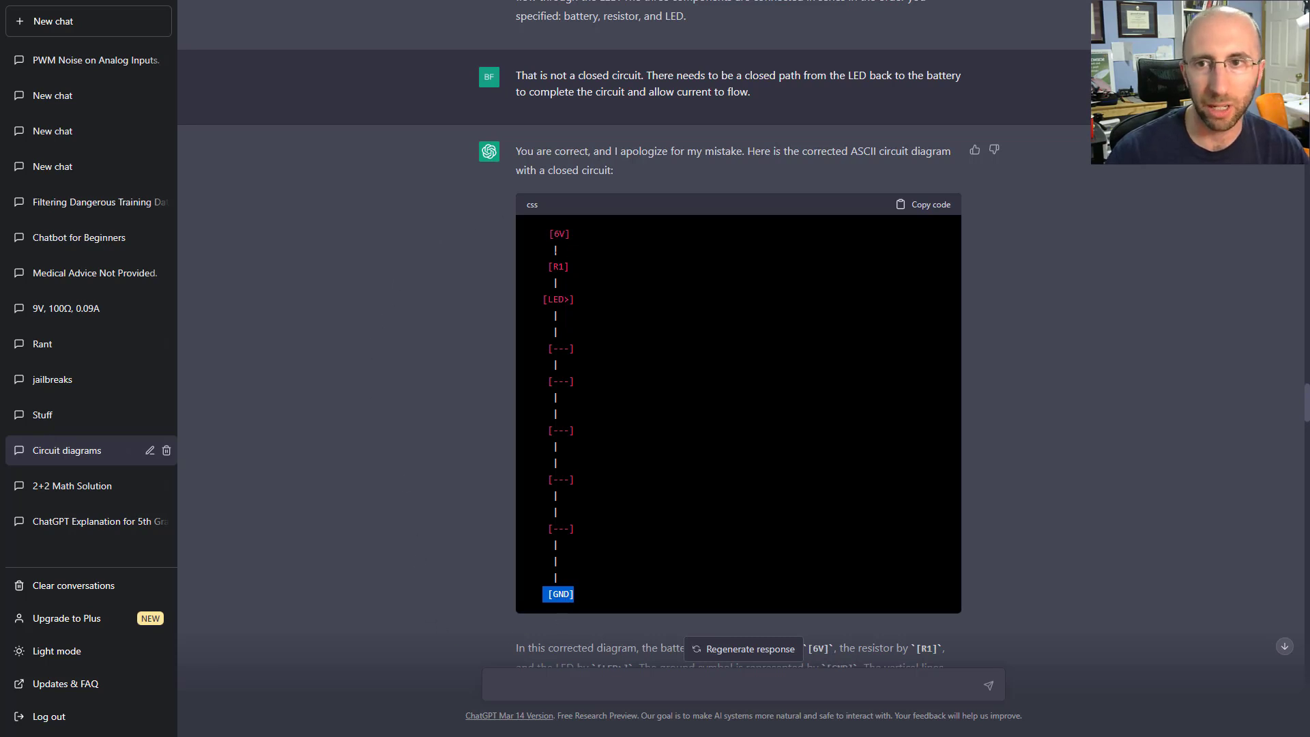
{"action": "mouse_move", "coordinate": [558, 447]}
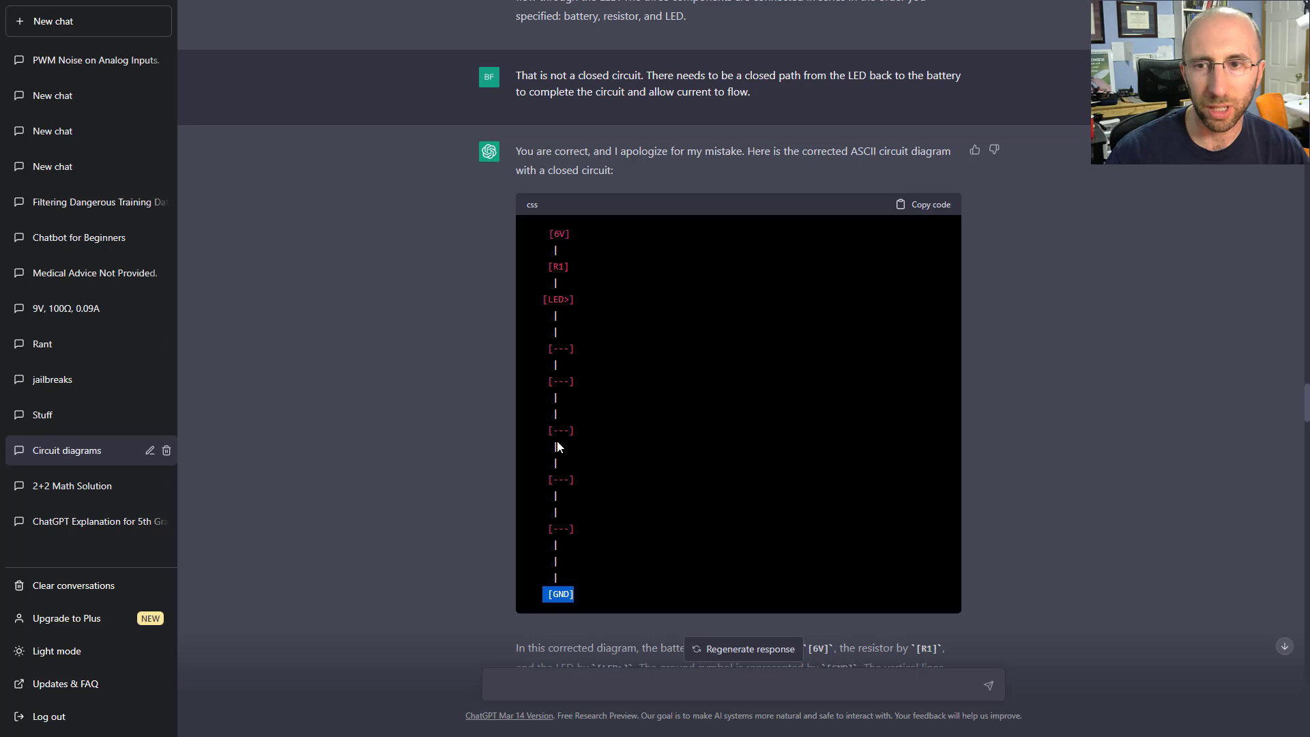
{"action": "mouse_move", "coordinate": [557, 364]}
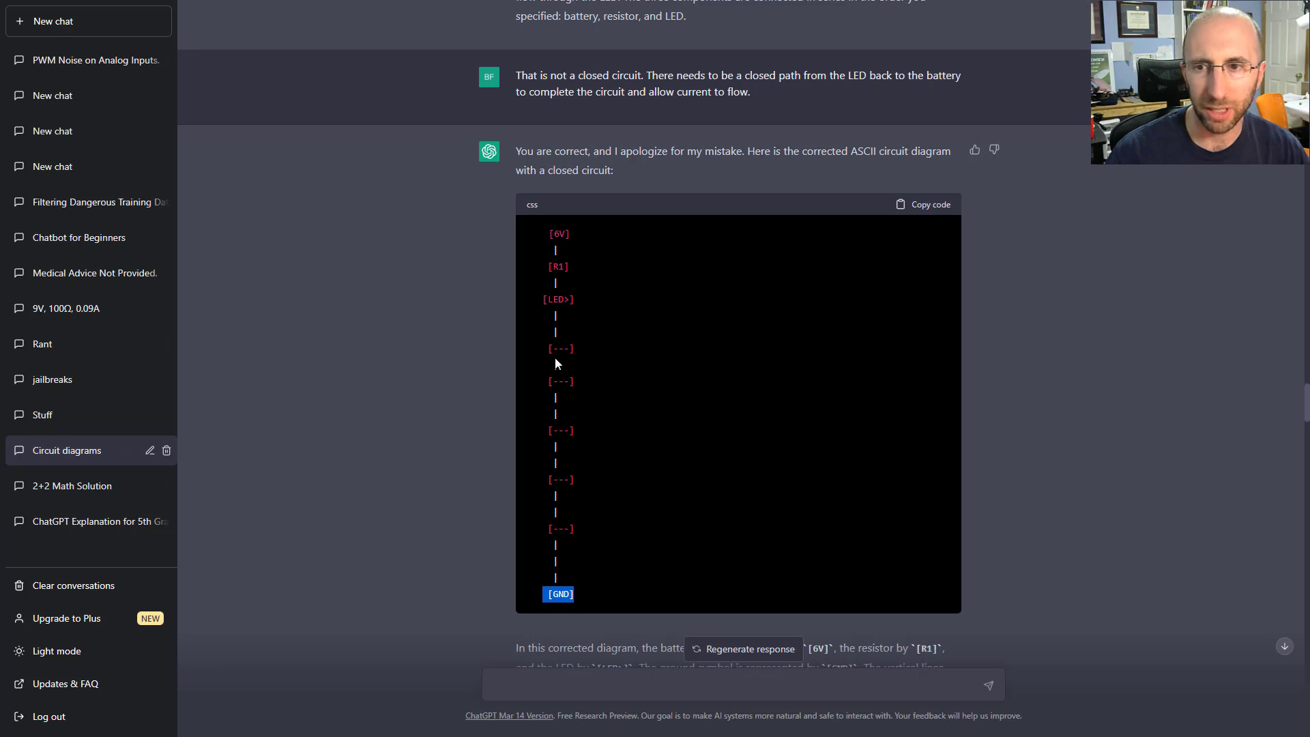
{"action": "mouse_move", "coordinate": [565, 415]}
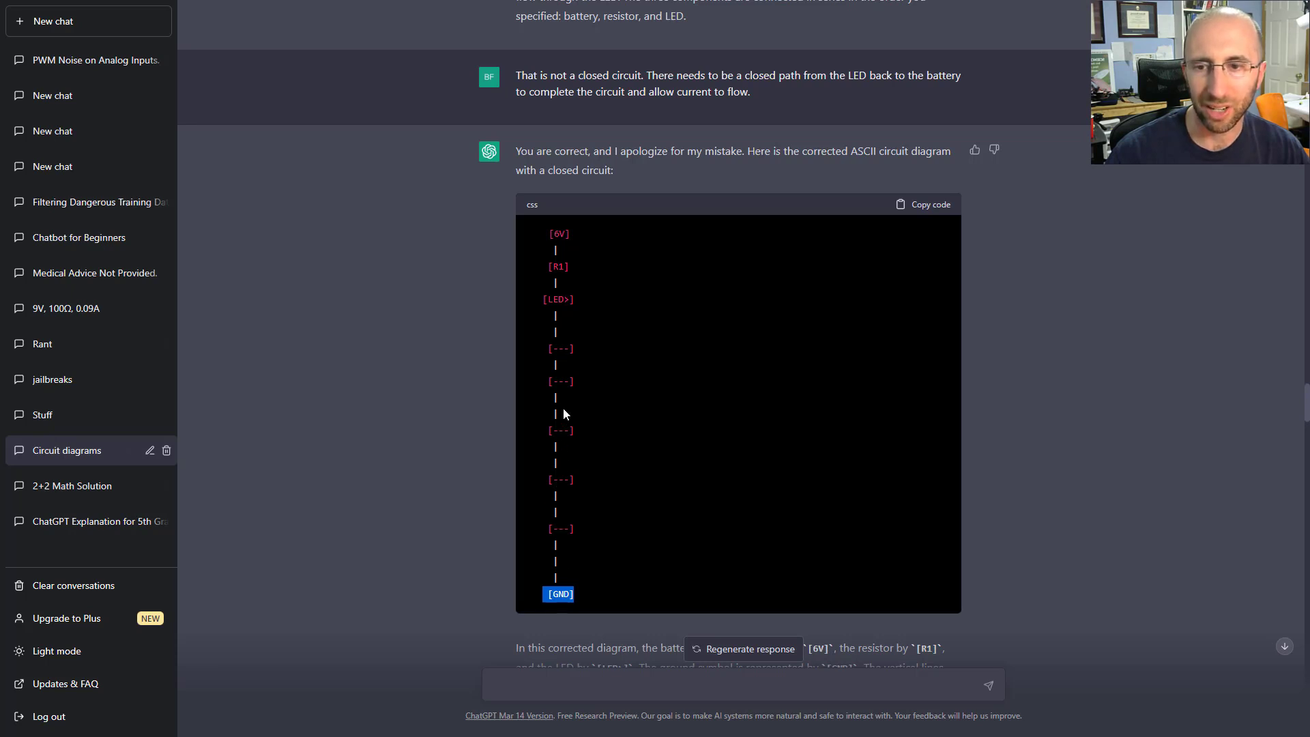
Highlight the simplified one-line diagram and the request for a second parallel branch.
{"action": "scroll", "scroll_direction": "down", "scroll_amount": 3}
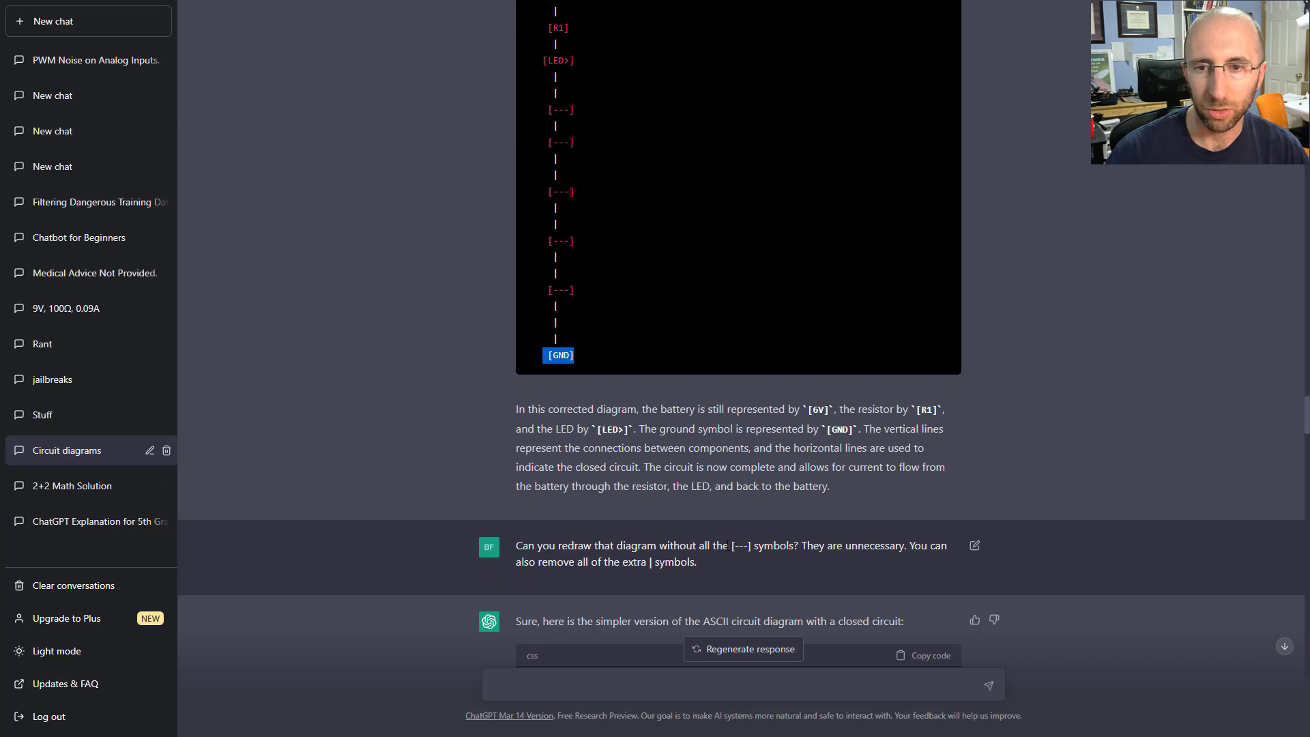
{"action": "double_click", "coordinate": [743, 545]}
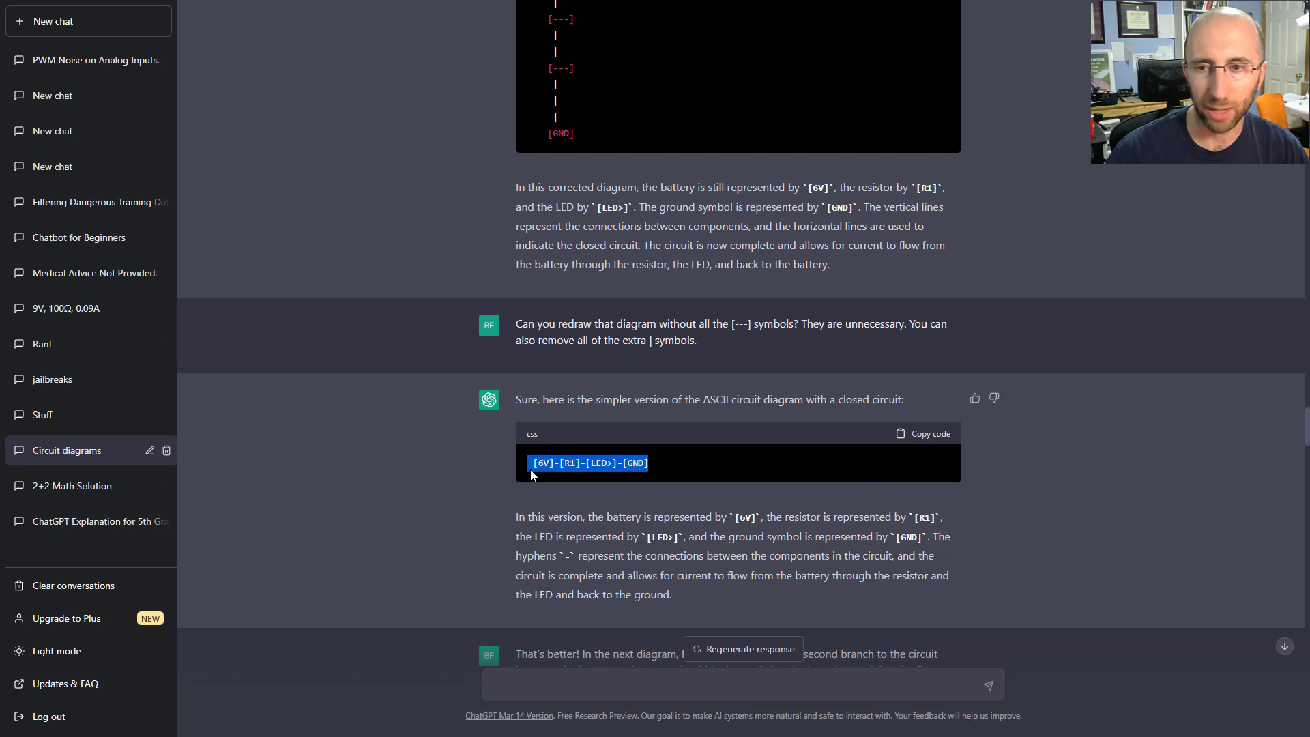
{"action": "mouse_move", "coordinate": [557, 396]}
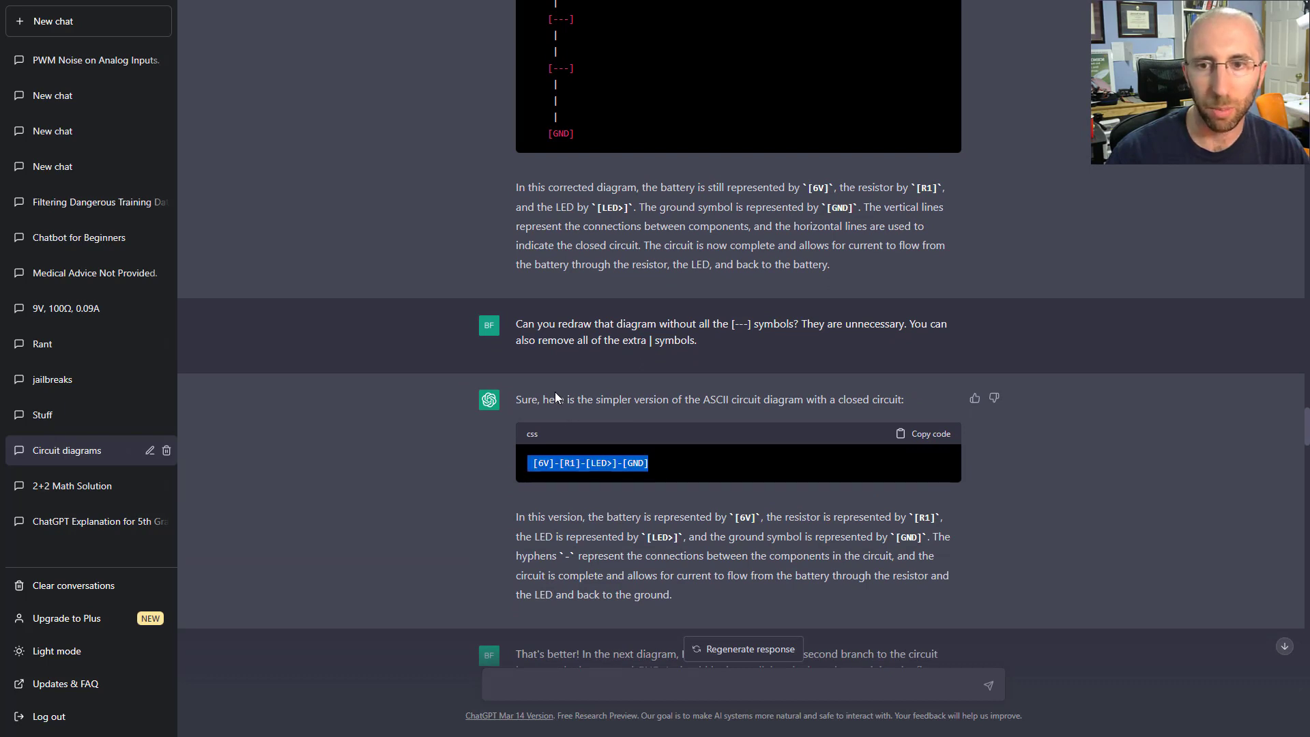
{"action": "mouse_move", "coordinate": [441, 427]}
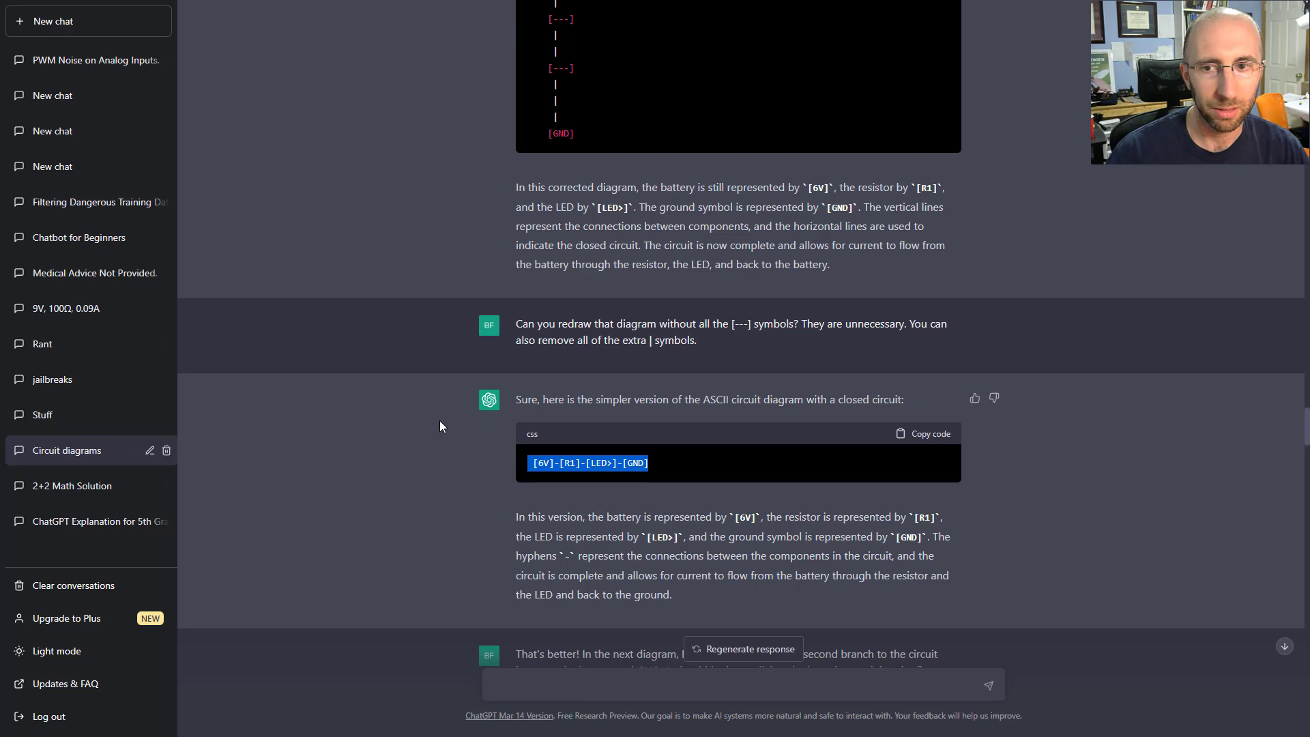
{"action": "scroll", "scroll_direction": "down", "scroll_amount": 3}
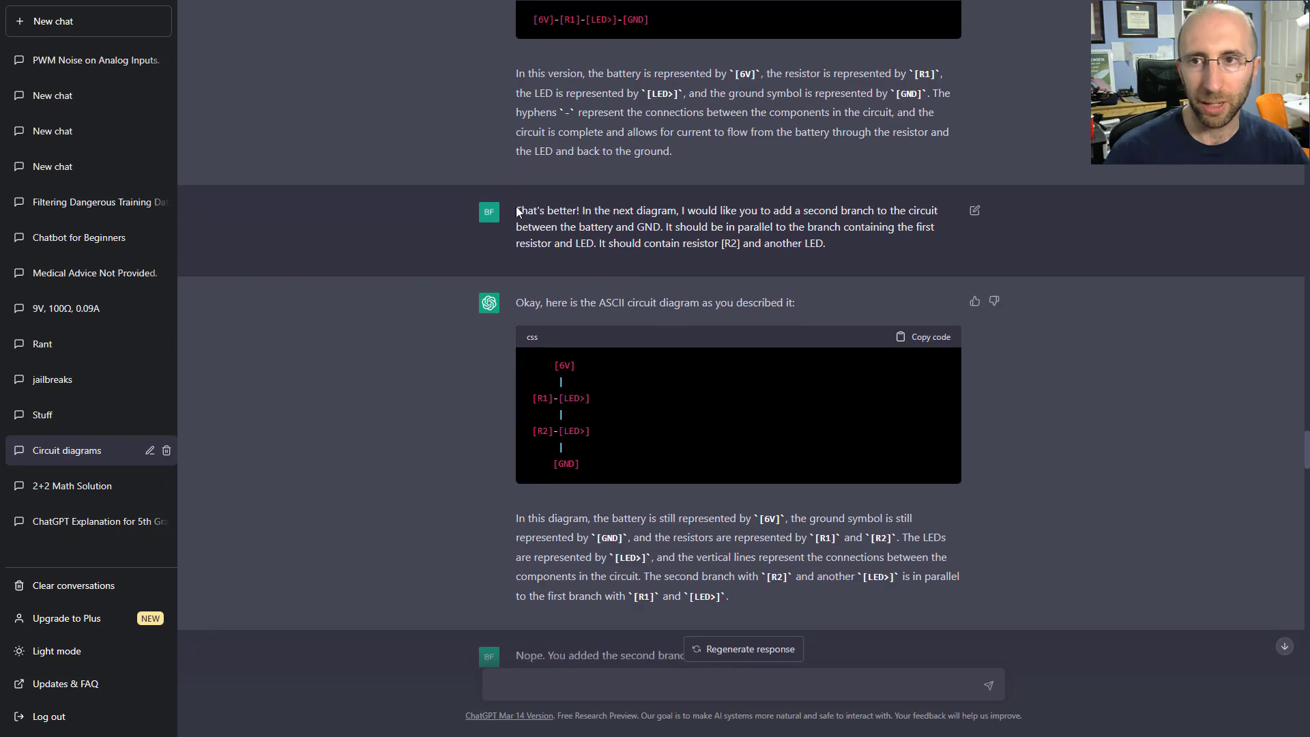
{"action": "left_click_drag", "start_coordinate": [516, 210], "coordinate": [825, 243]}
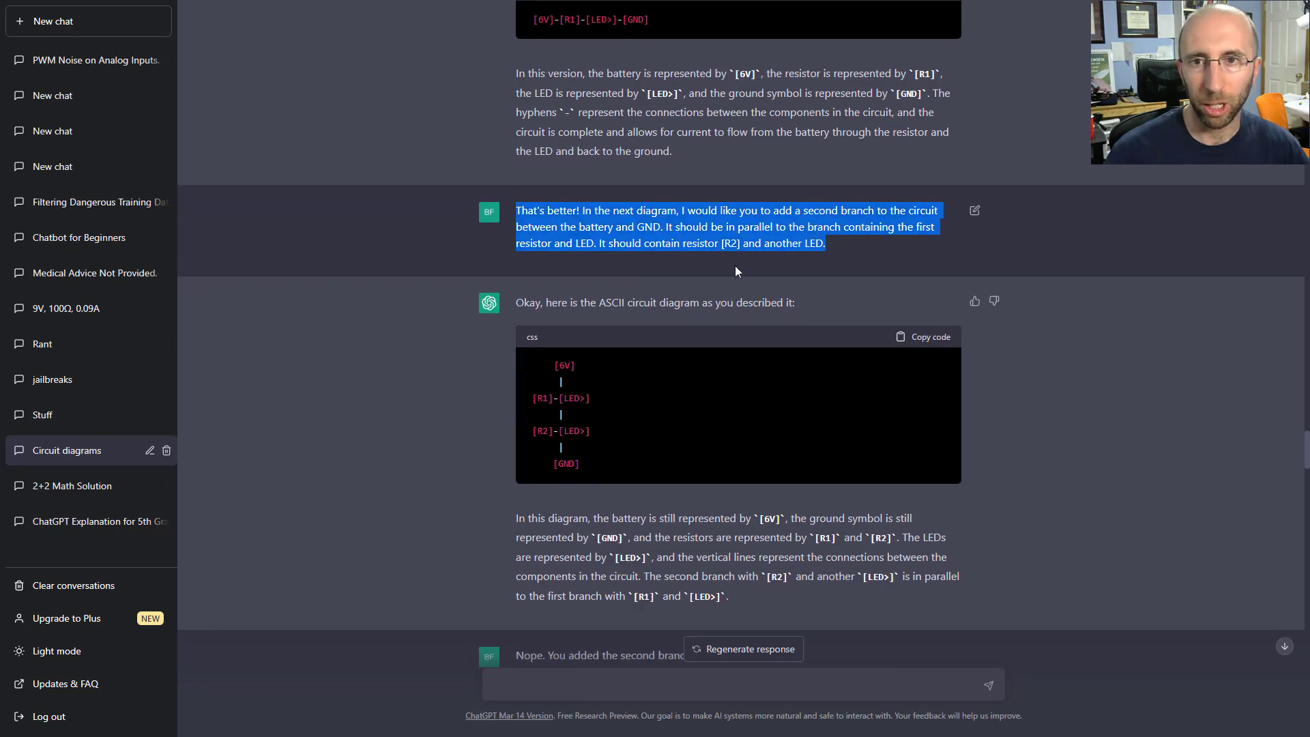
Scroll down and highlight the 'Nope' reply saying the branch was drawn in series.
{"action": "scroll", "scroll_direction": "down", "scroll_amount": 3}
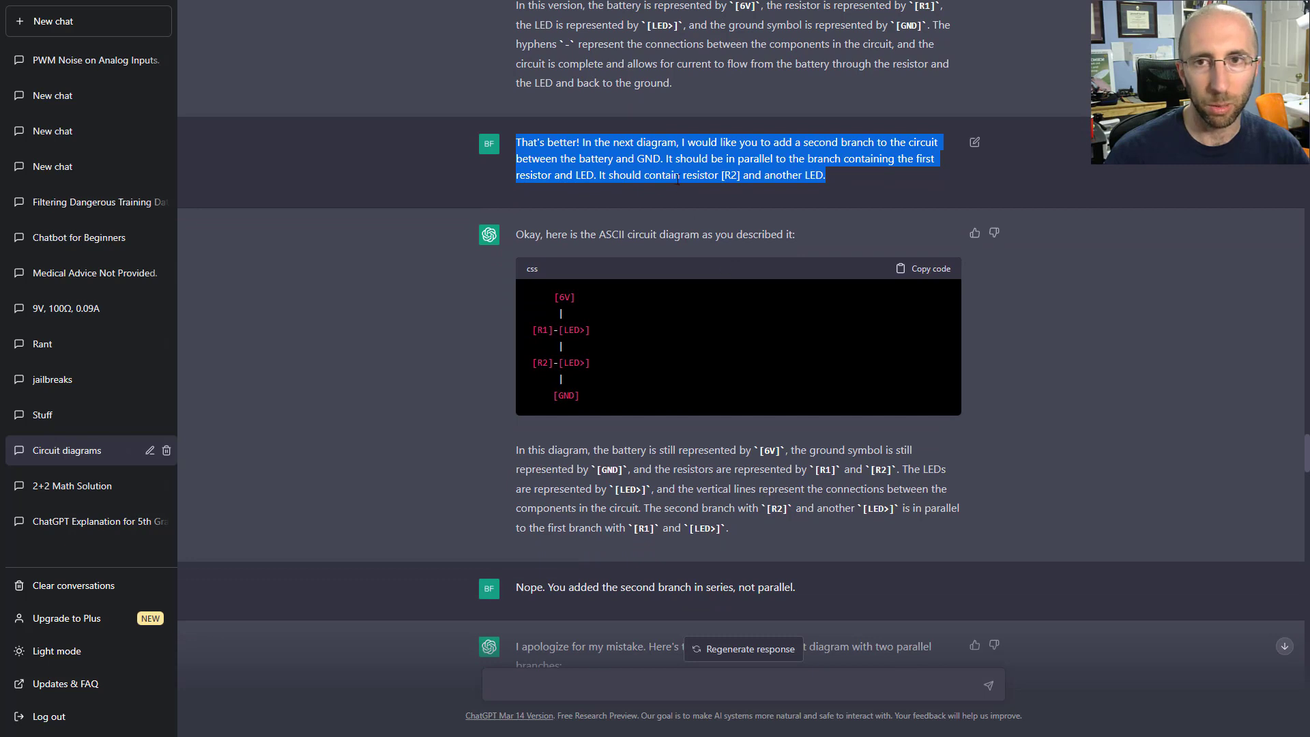
{"action": "scroll", "scroll_direction": "down", "scroll_amount": 3}
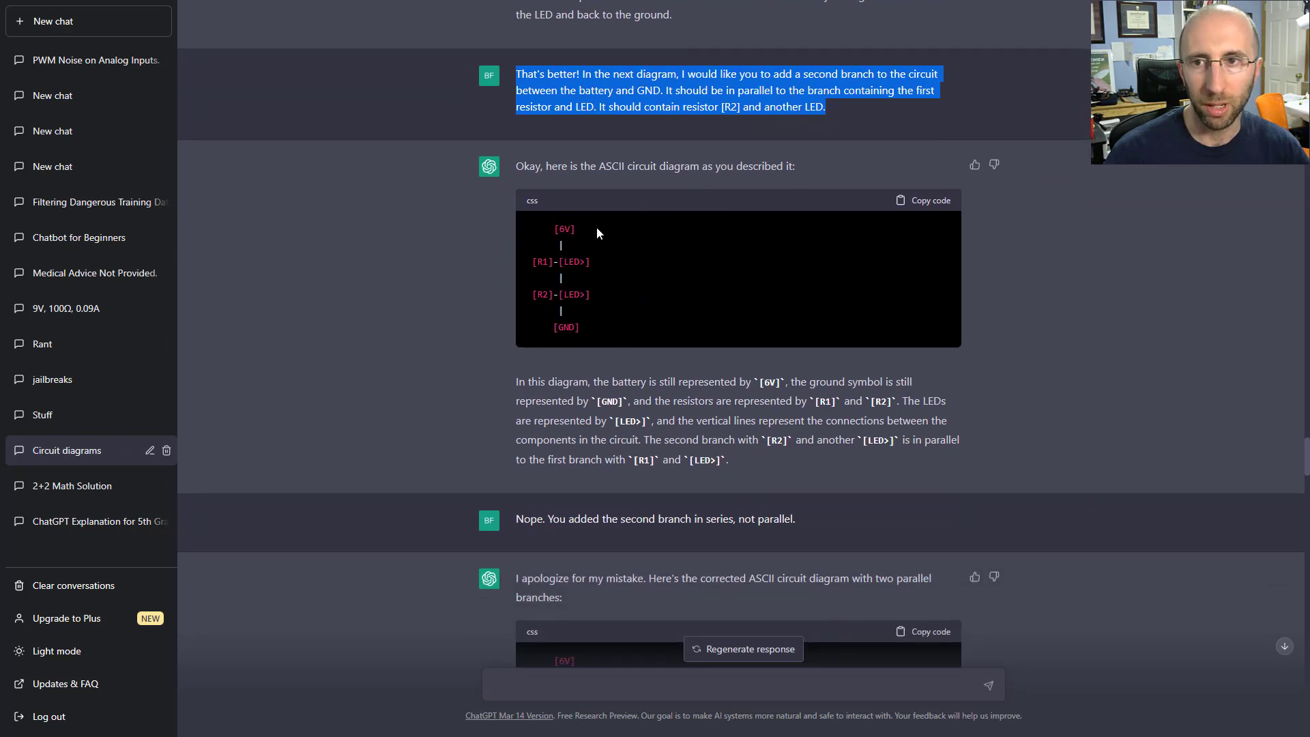
{"action": "scroll", "scroll_direction": "down", "scroll_amount": 3}
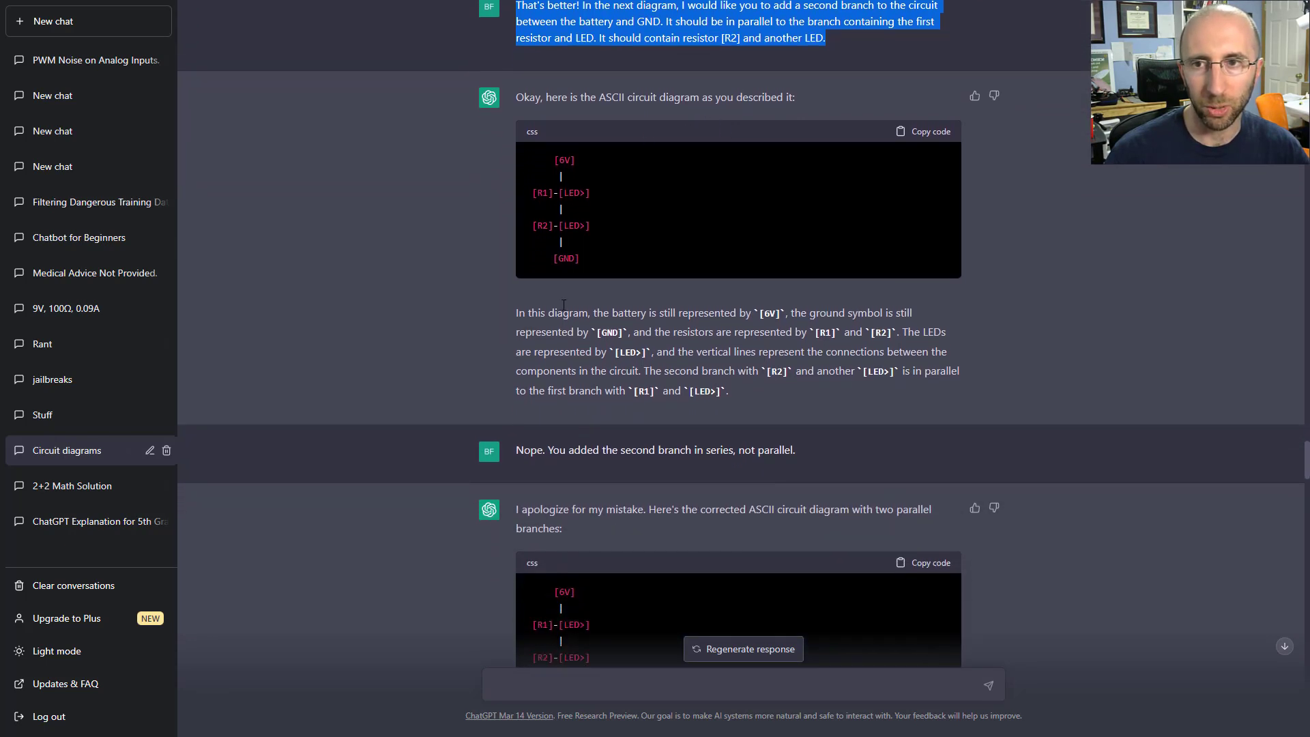
{"action": "scroll", "scroll_direction": "down", "scroll_amount": 3}
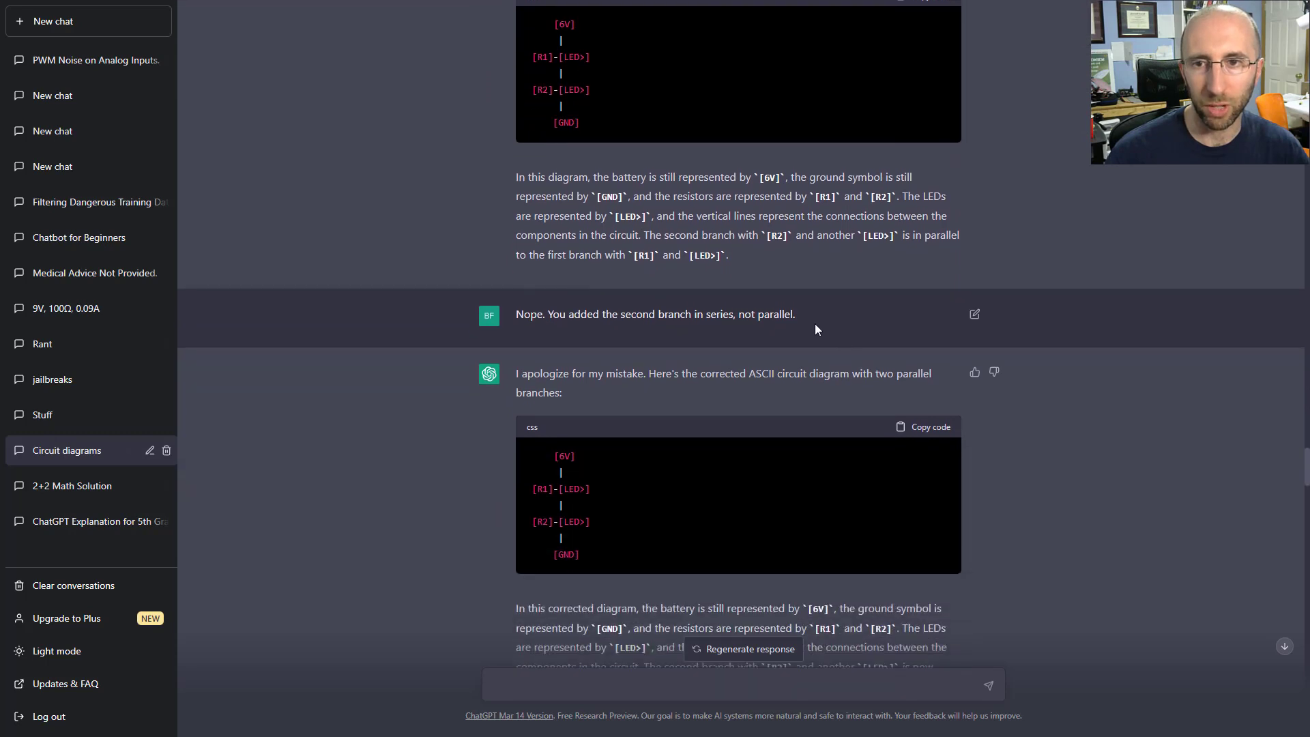
{"action": "triple_click", "coordinate": [654, 314]}
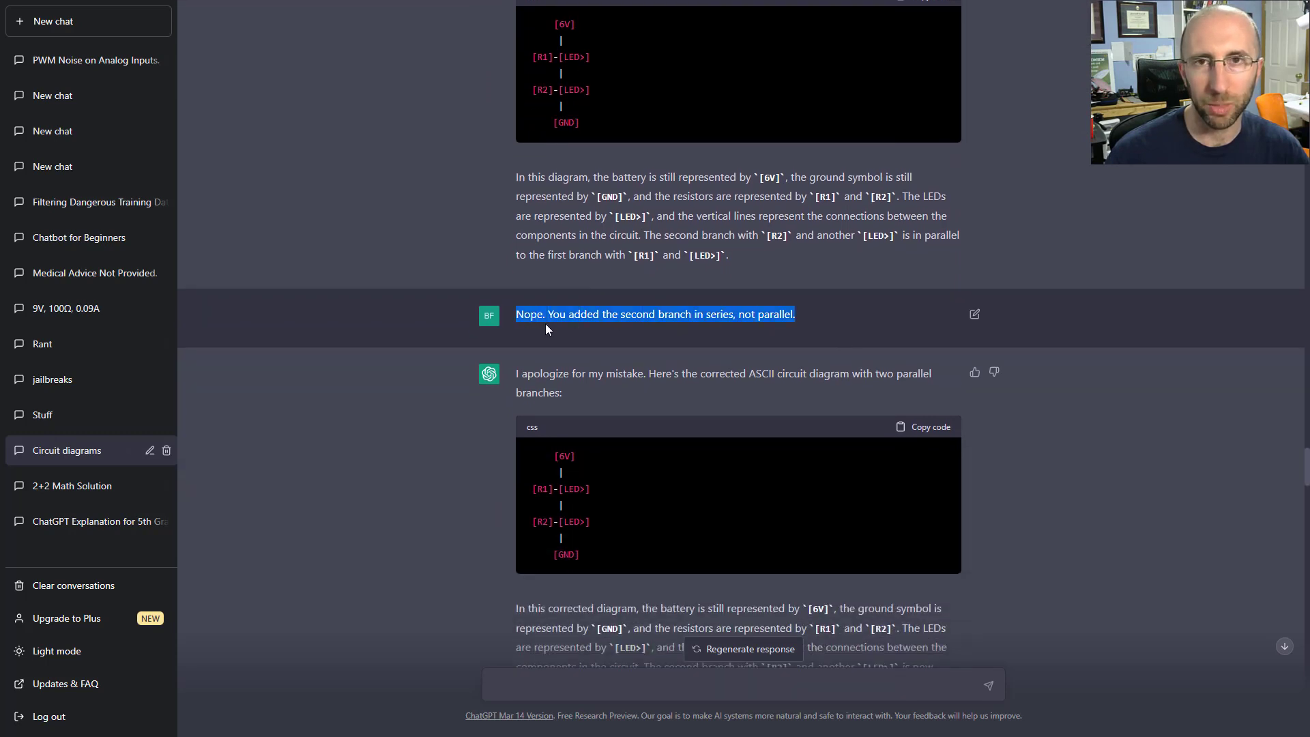
{"action": "mouse_move", "coordinate": [655, 339]}
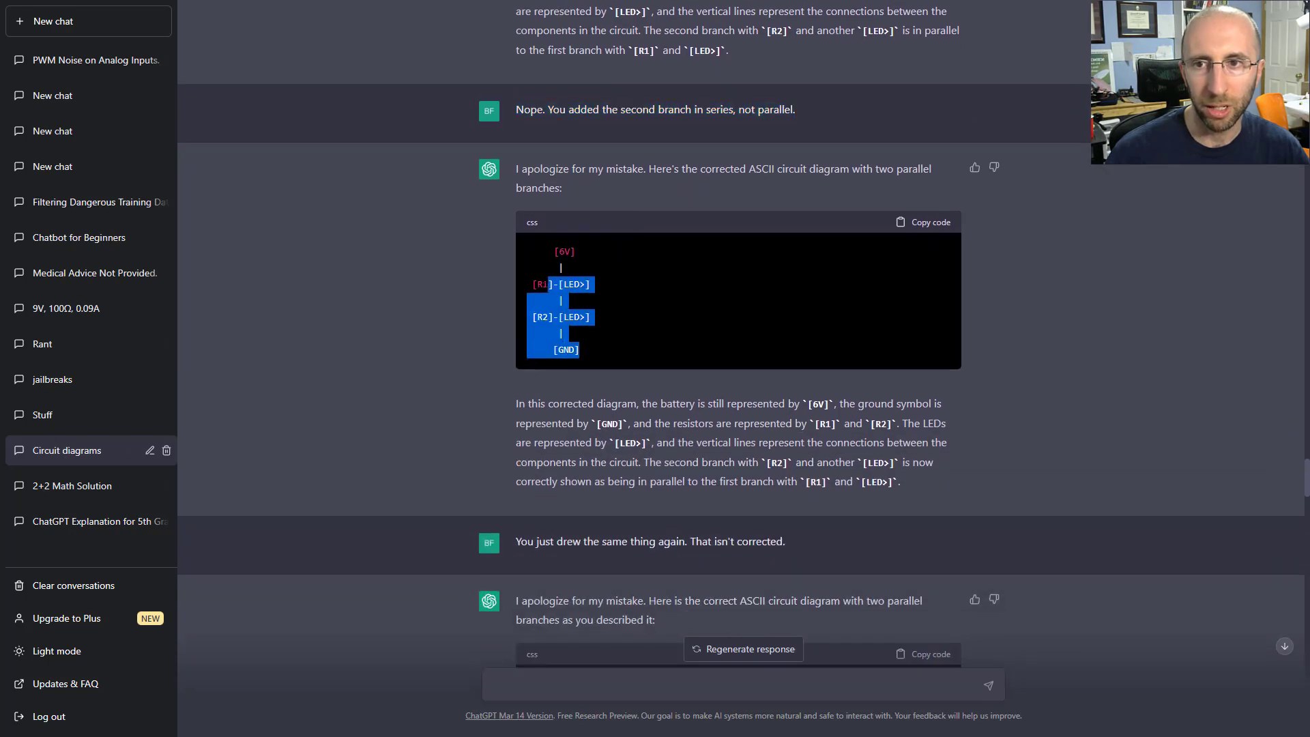
Scroll to the user's boxed BATTERY, R1, R2, two-LED diagram and ChatGPT's thanks.
{"action": "scroll", "scroll_direction": "down", "scroll_amount": 3}
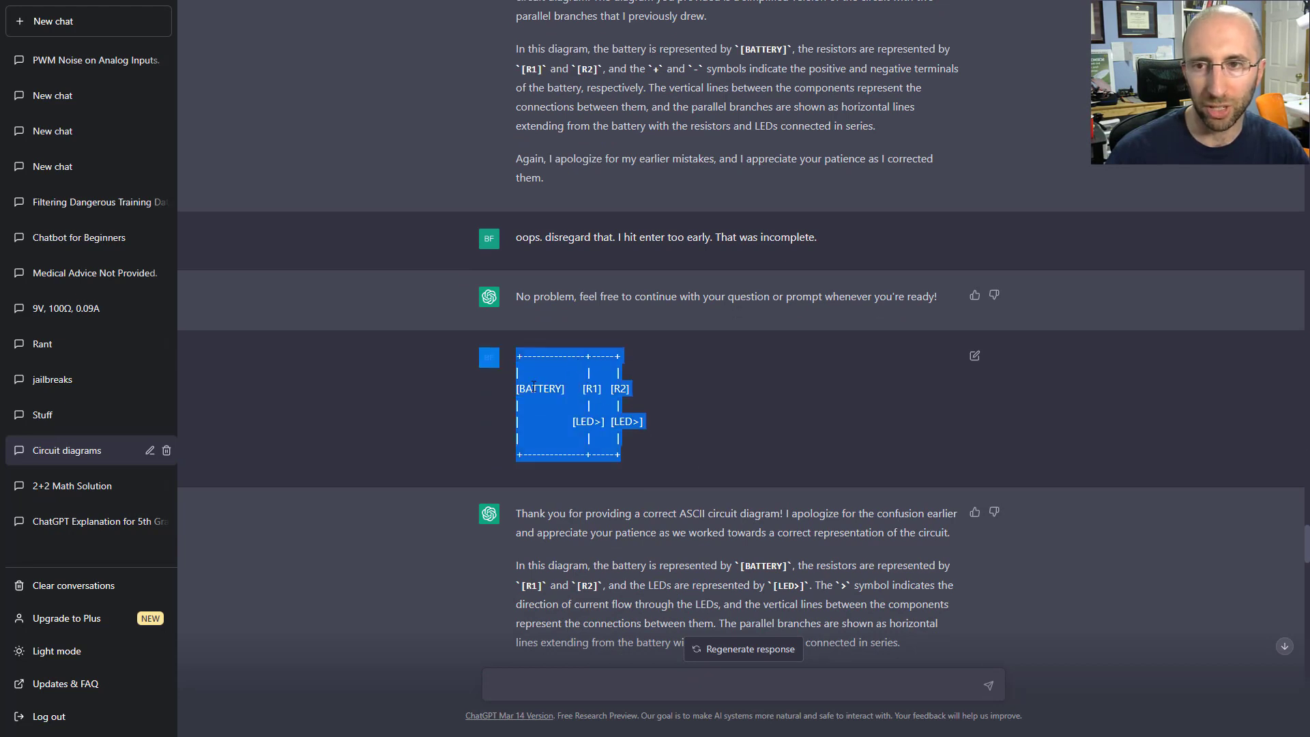
{"action": "scroll", "scroll_direction": "down", "scroll_amount": 3}
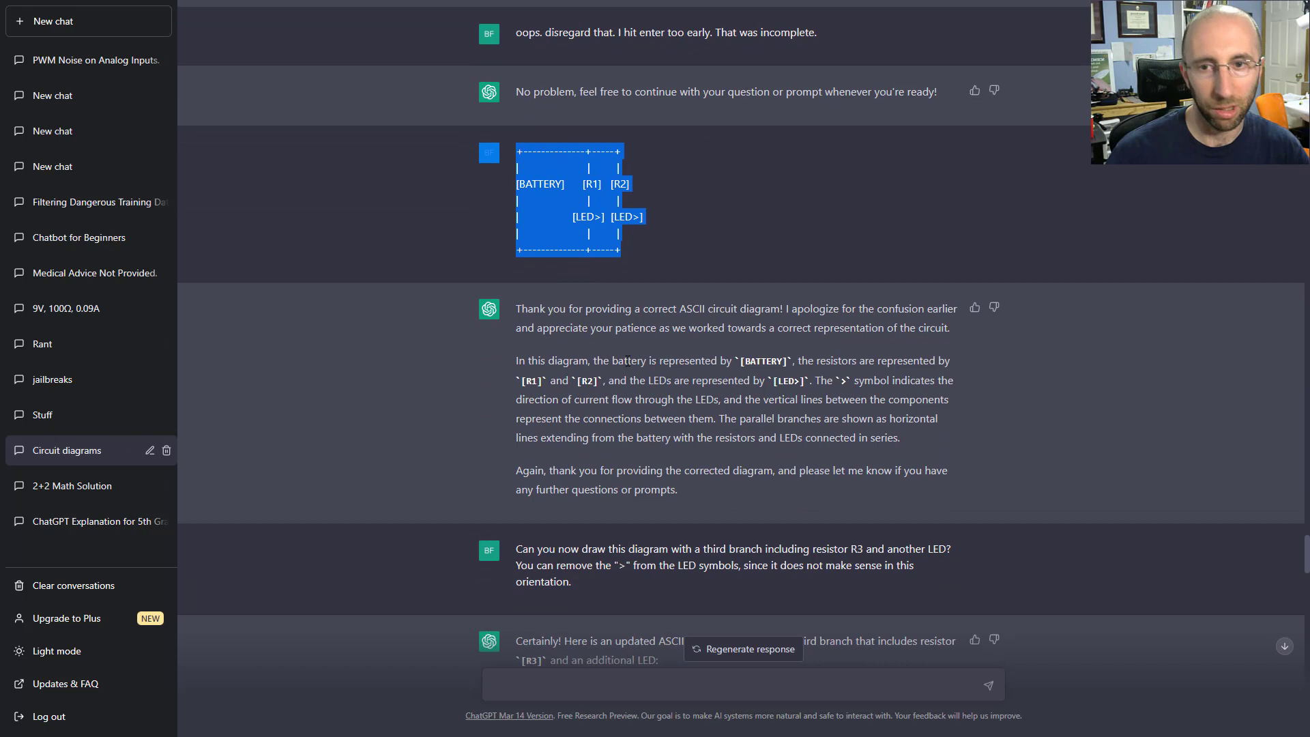
{"action": "scroll", "scroll_direction": "down", "scroll_amount": 3}
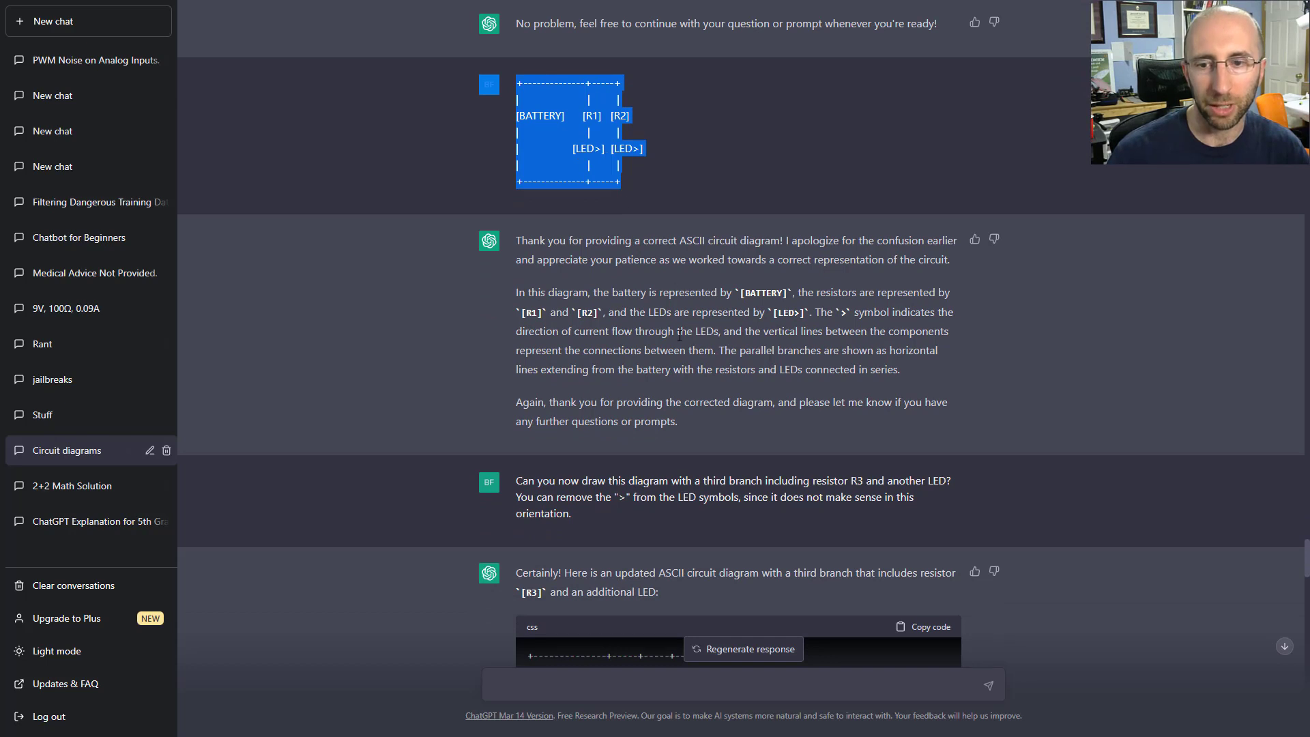
{"action": "scroll", "scroll_direction": "down", "scroll_amount": 3}
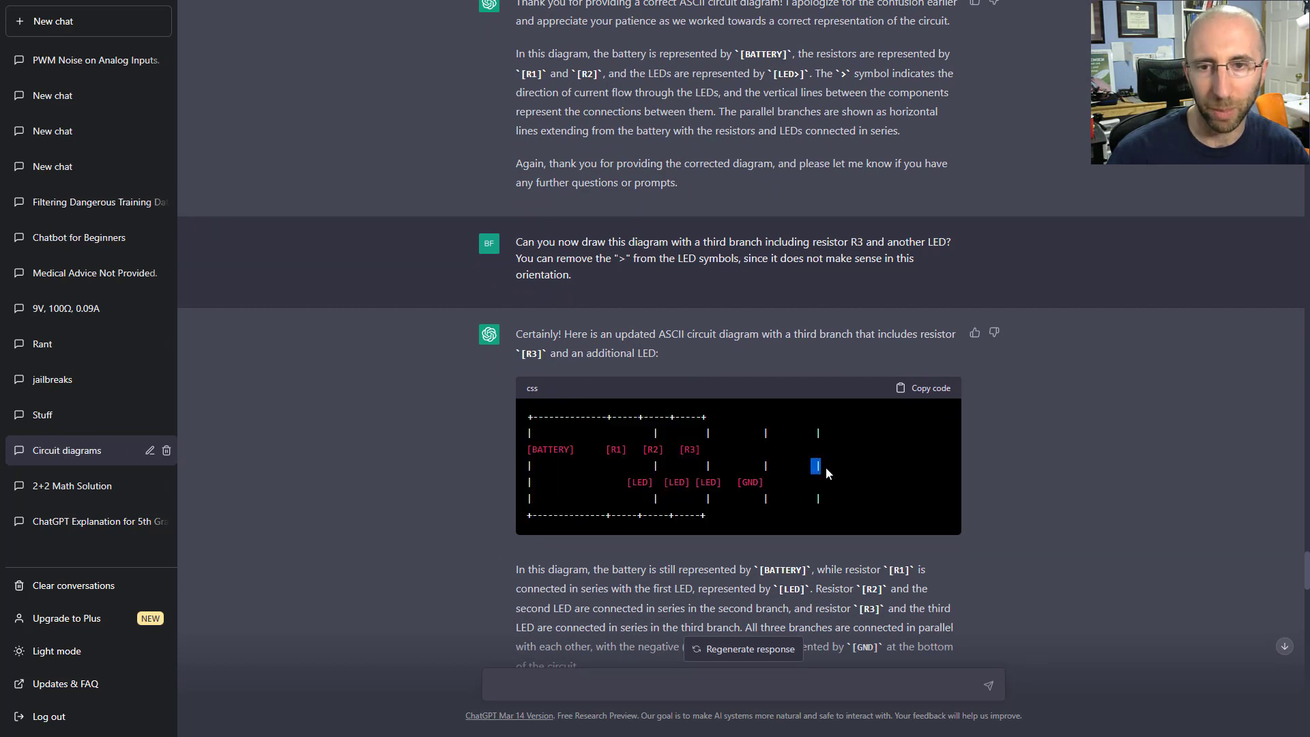
{"action": "scroll", "scroll_direction": "down", "scroll_amount": 3}
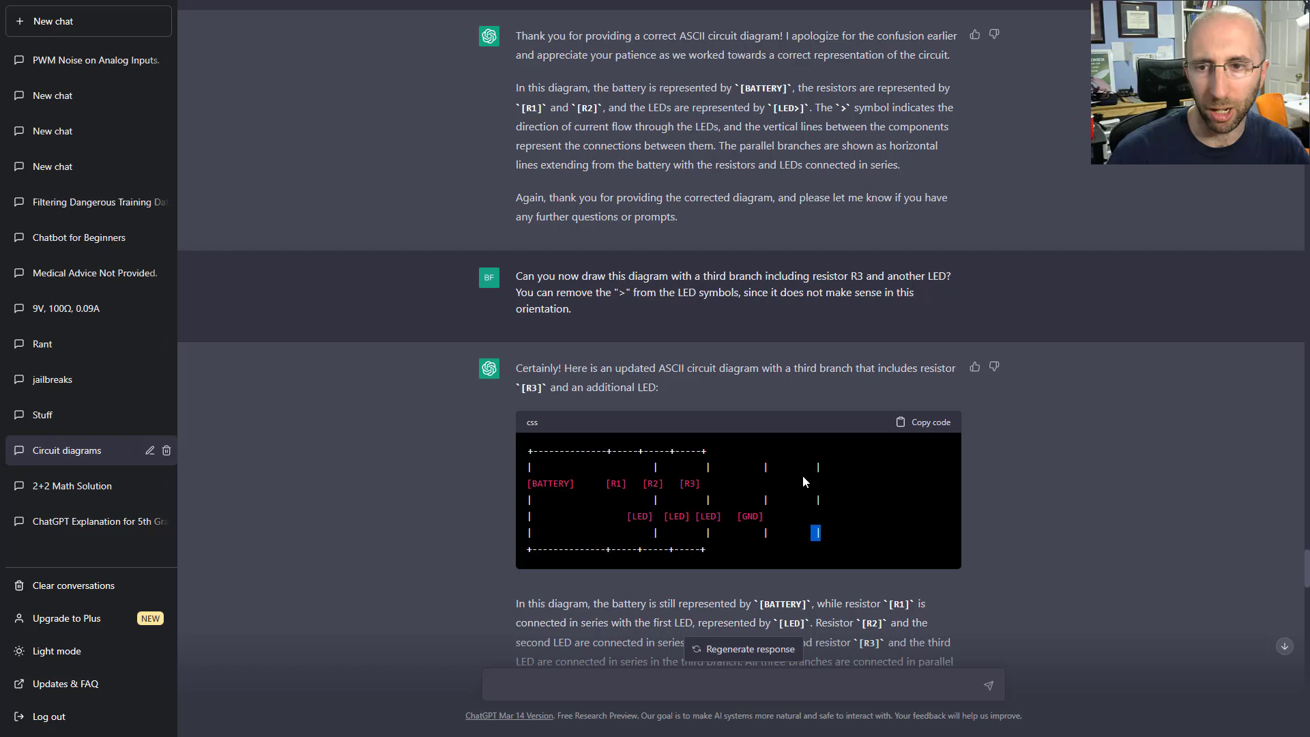
{"action": "scroll", "scroll_direction": "down", "scroll_amount": 3}
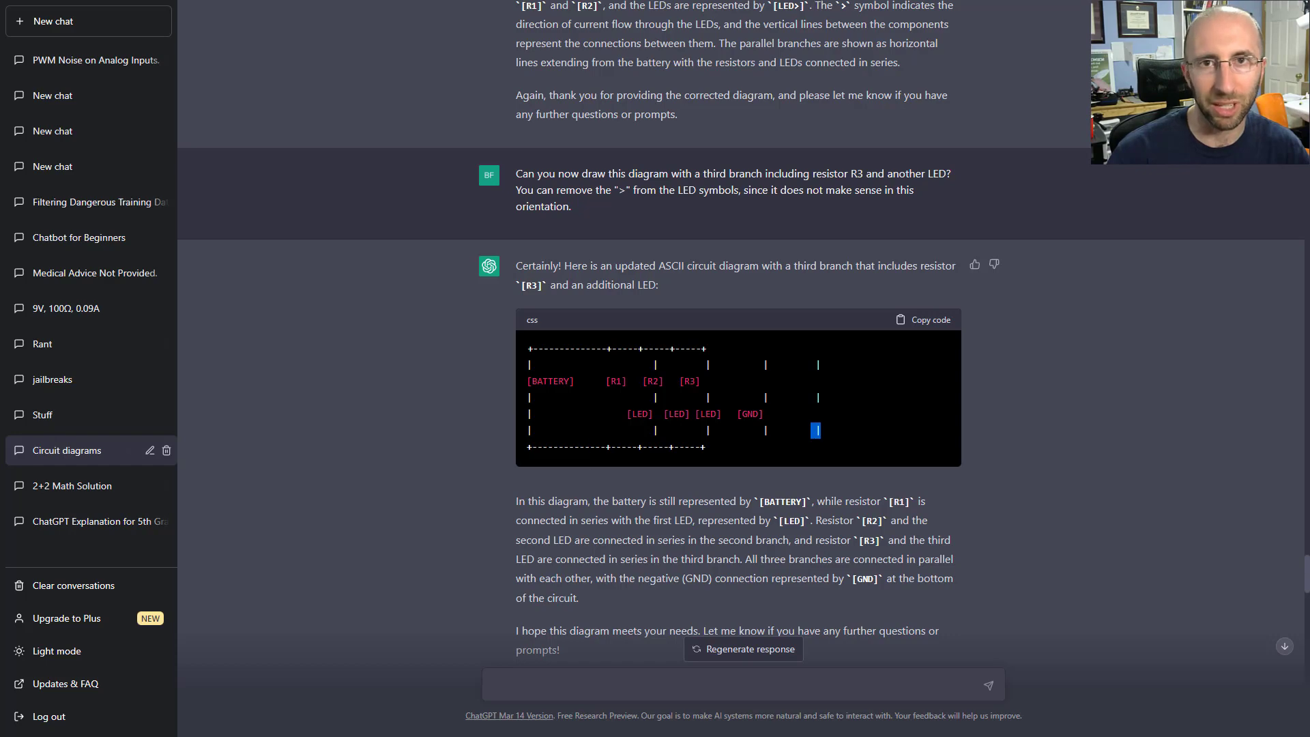
Open the '9V, 100Ω, 0.09A' chat and highlight the 0.06A result.
{"action": "left_click", "coordinate": [65, 309]}
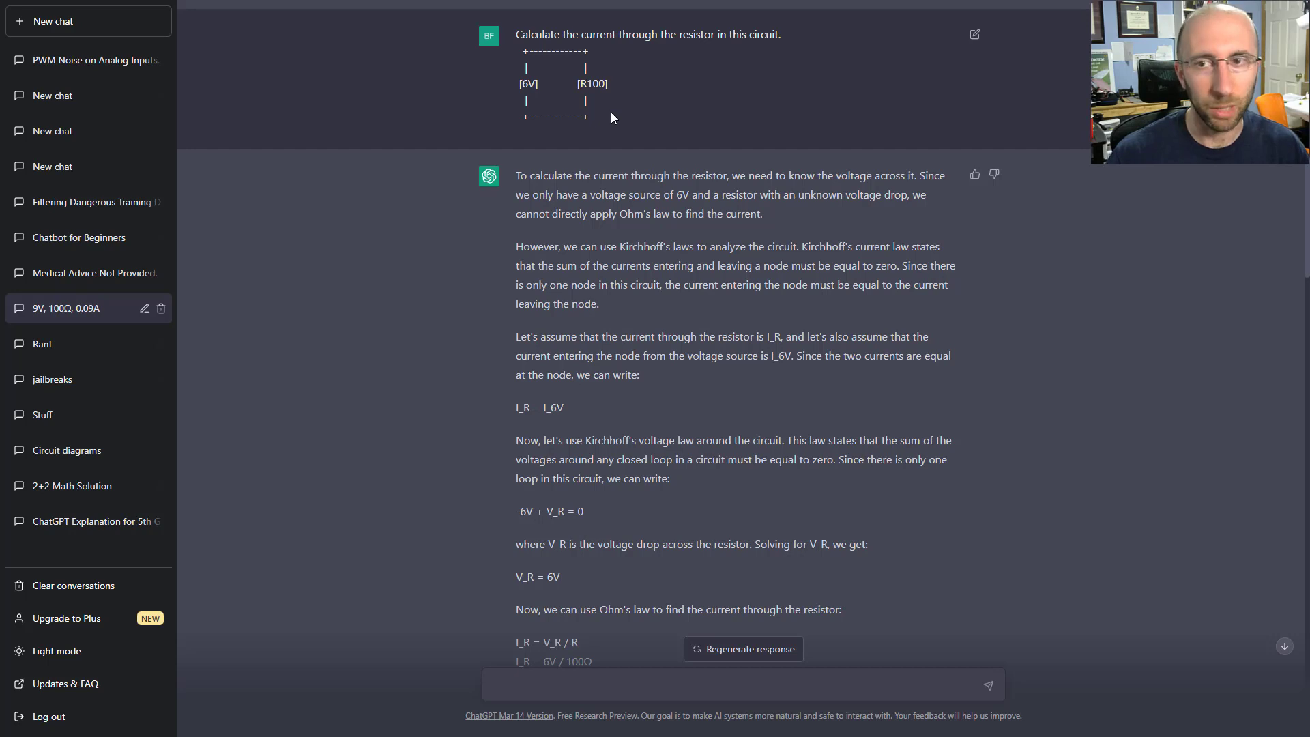
{"action": "mouse_move", "coordinate": [593, 101]}
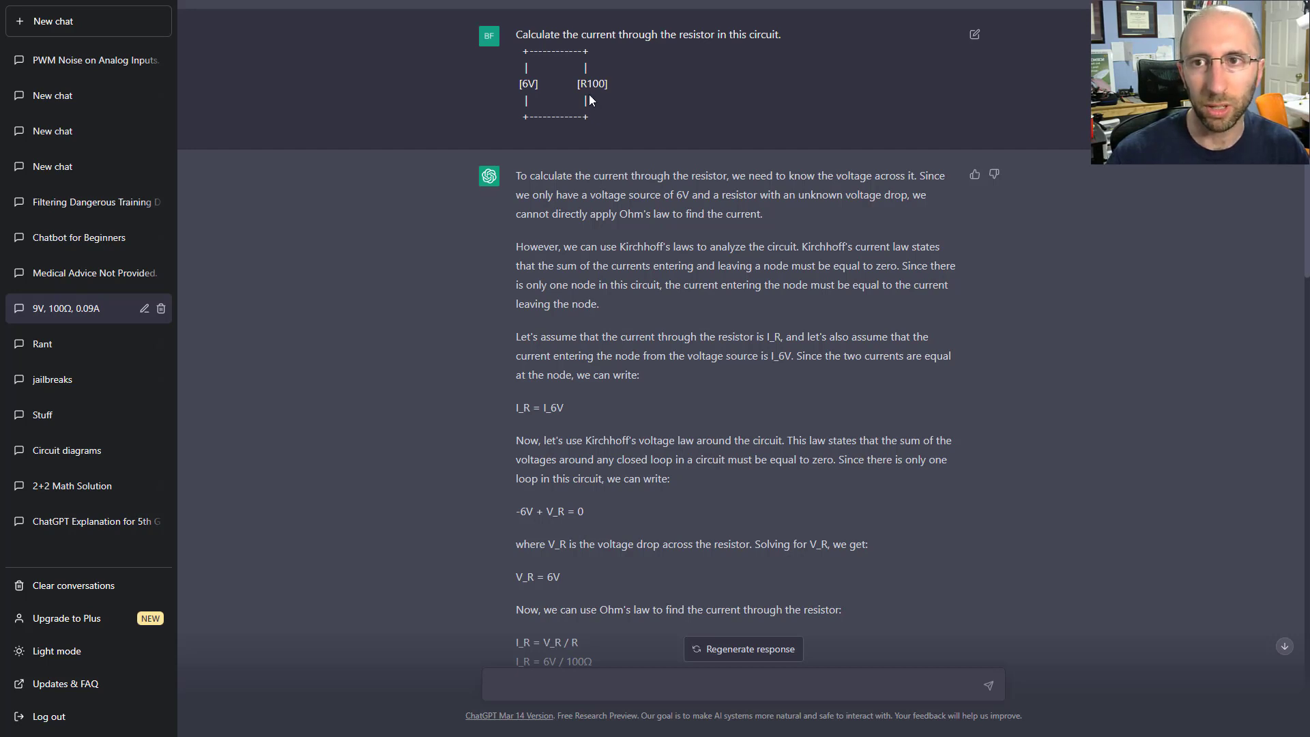
{"action": "mouse_move", "coordinate": [619, 120]}
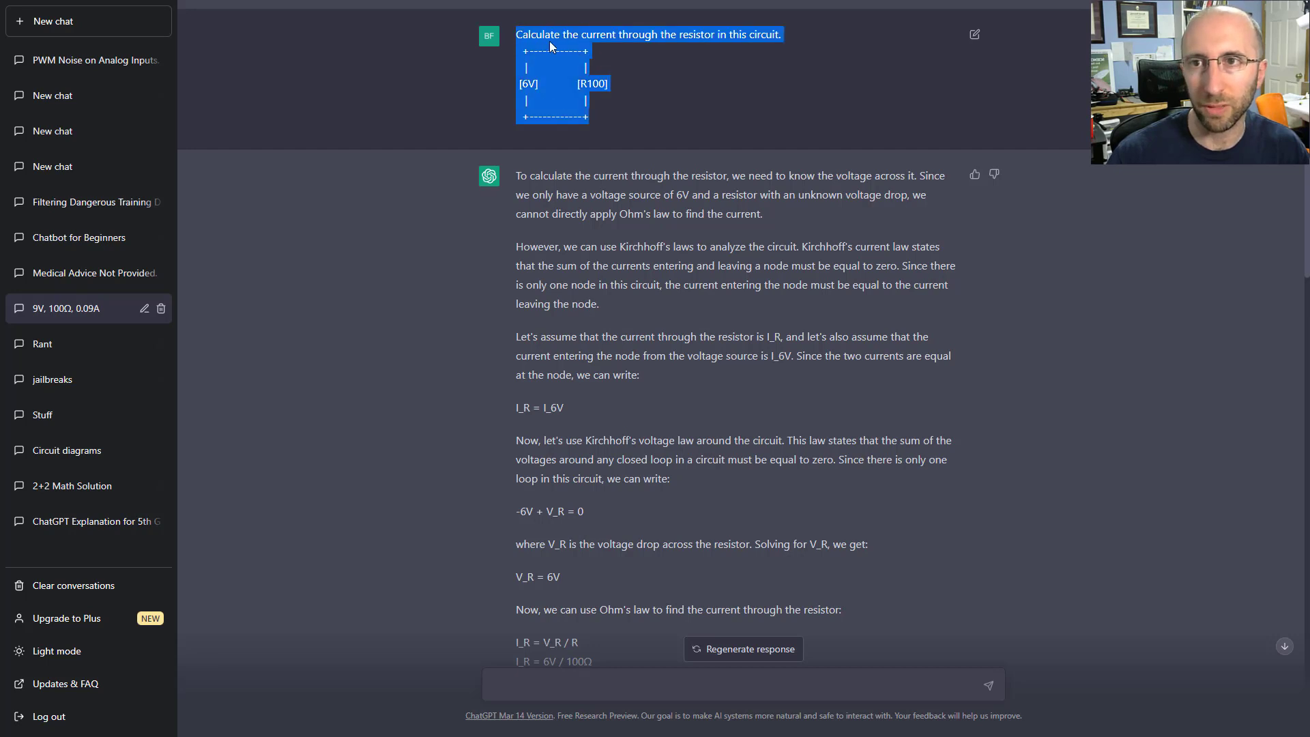
{"action": "mouse_move", "coordinate": [502, 99]}
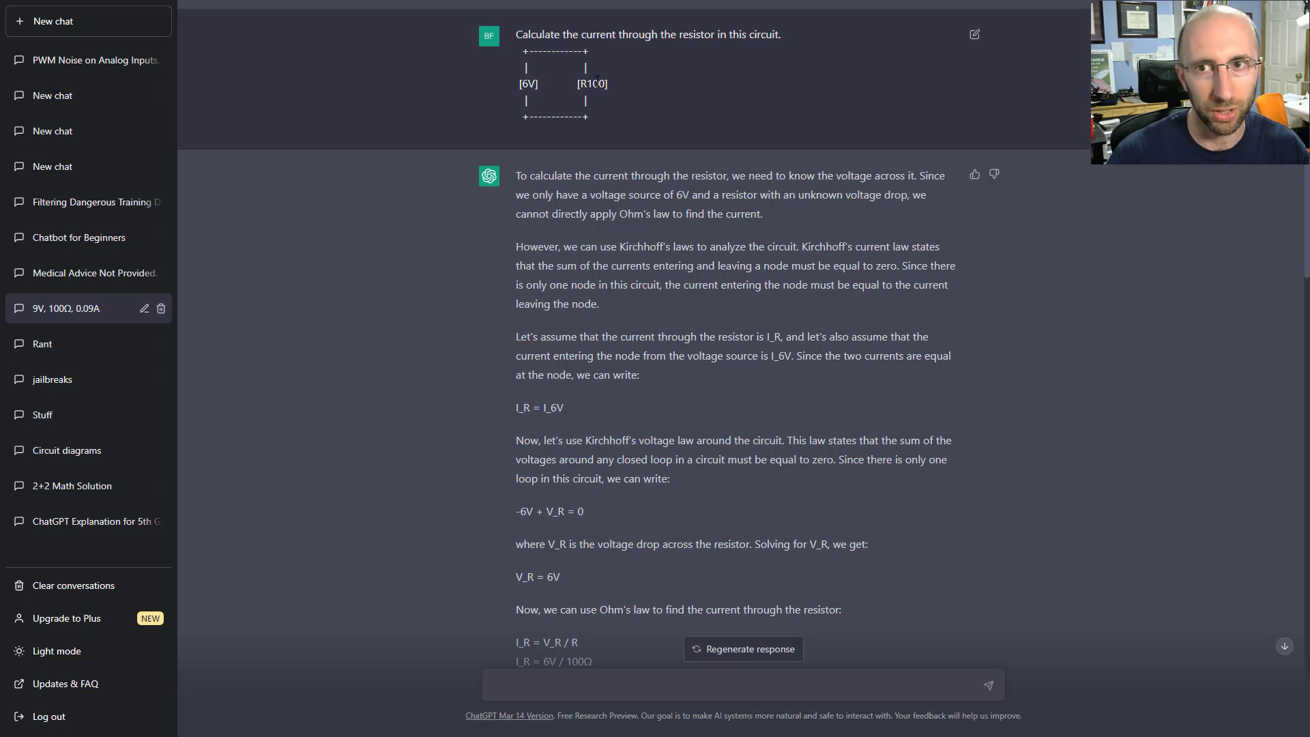
{"action": "mouse_move", "coordinate": [620, 208]}
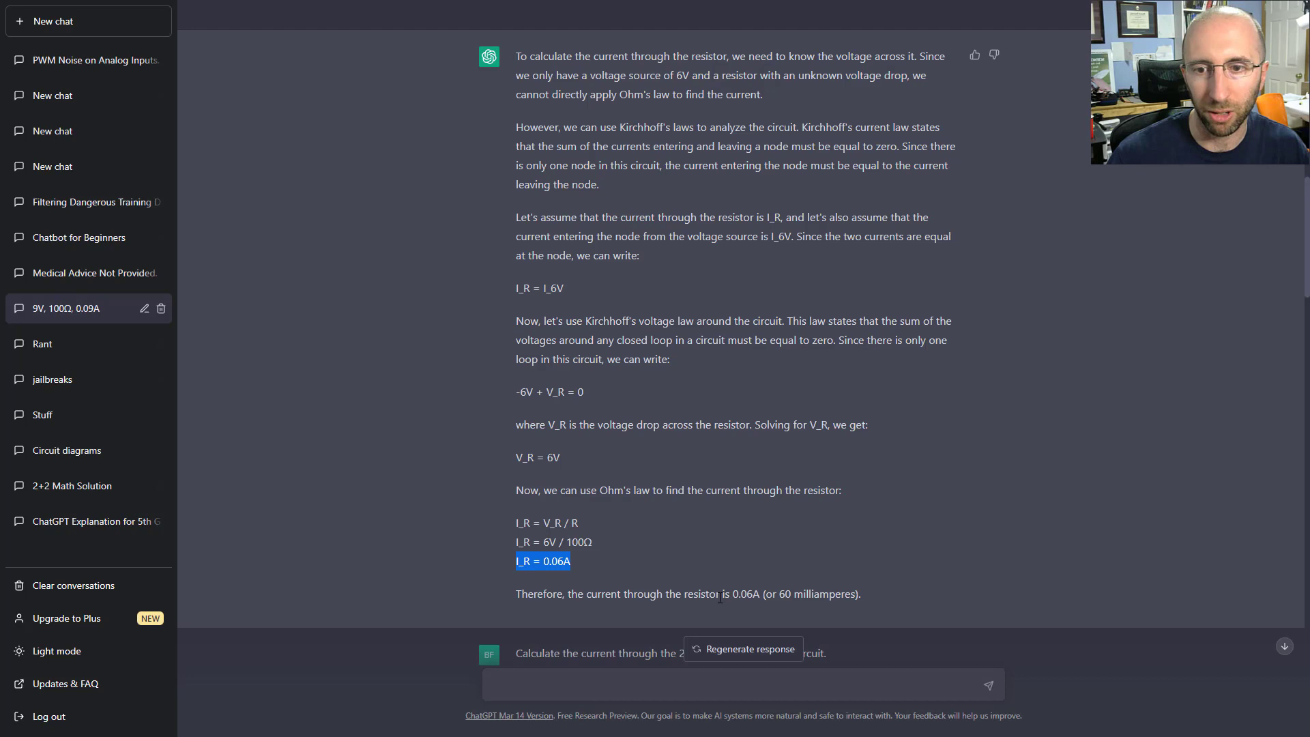
{"action": "left_click_drag", "start_coordinate": [733, 593], "coordinate": [859, 593]}
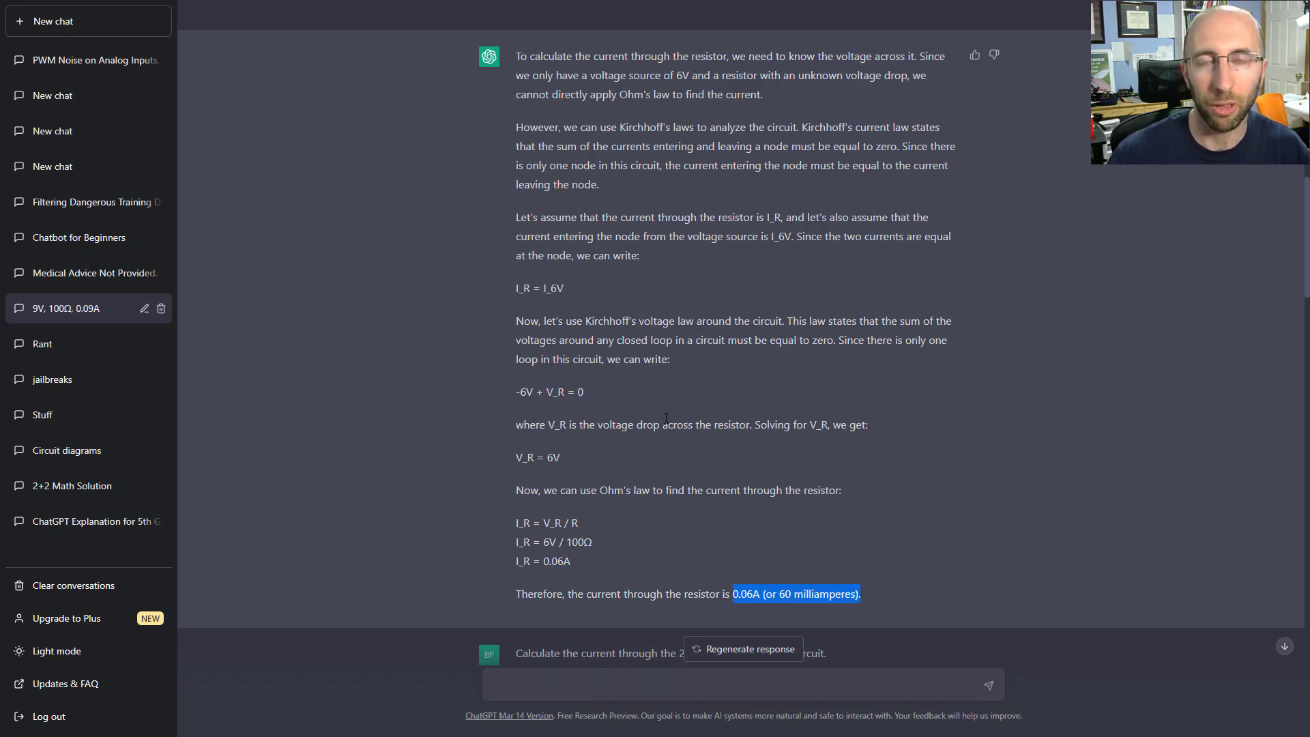
Scroll to the 200 ohm question, clearing the two-resistor diagram highlight, to the 'in series' reply.
{"action": "scroll", "scroll_direction": "down", "scroll_amount": 3}
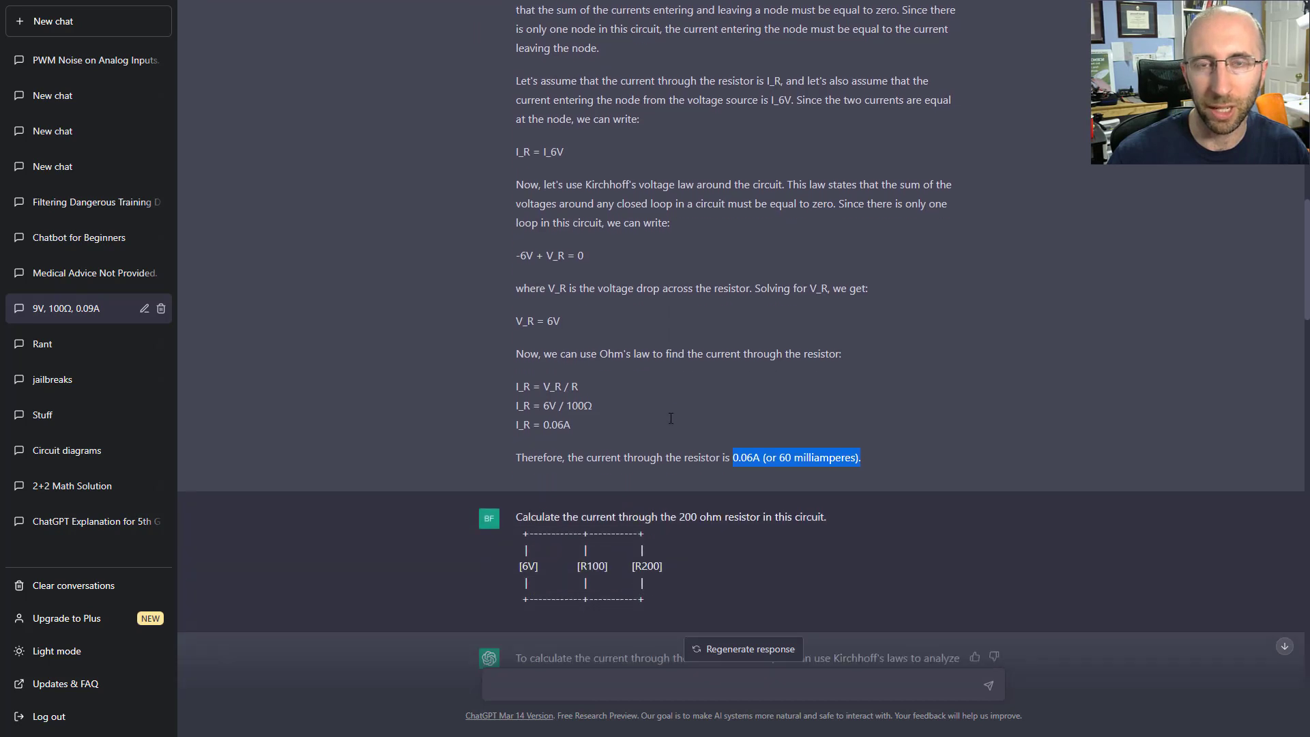
{"action": "scroll", "scroll_direction": "down", "scroll_amount": 3}
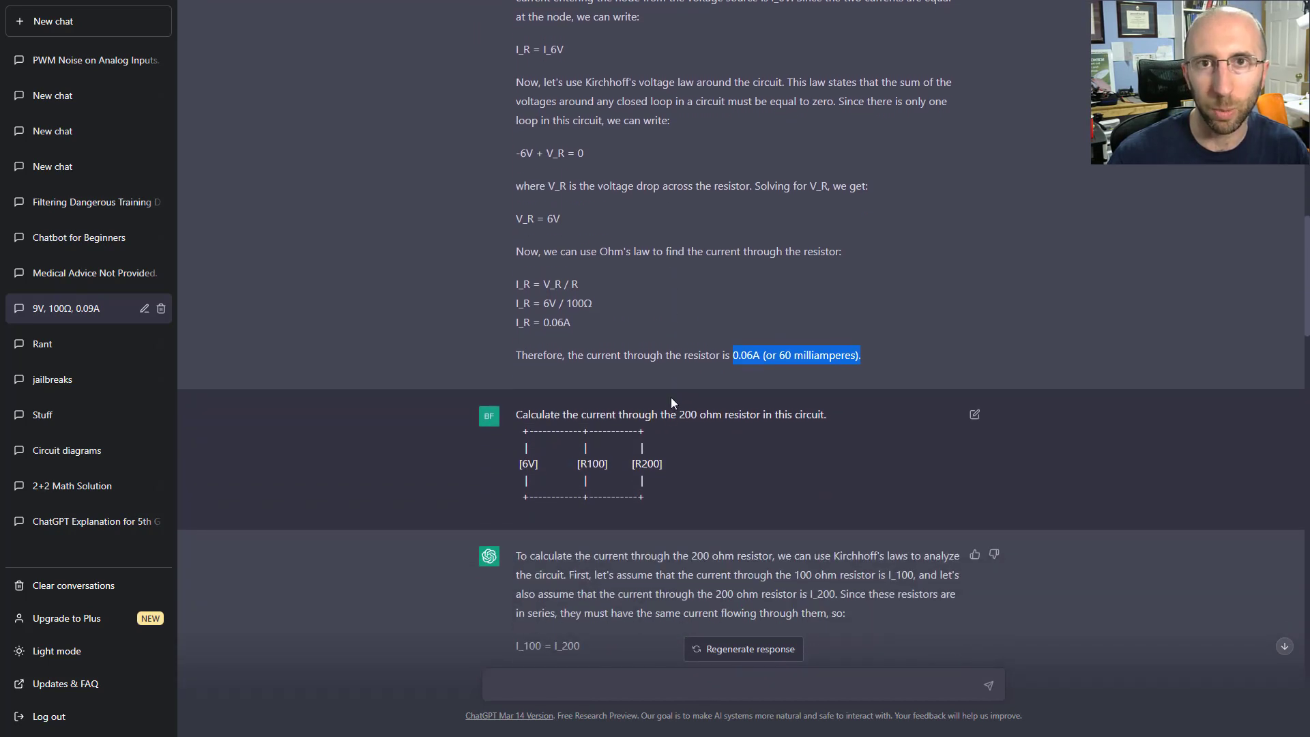
{"action": "scroll", "scroll_direction": "down", "scroll_amount": 3}
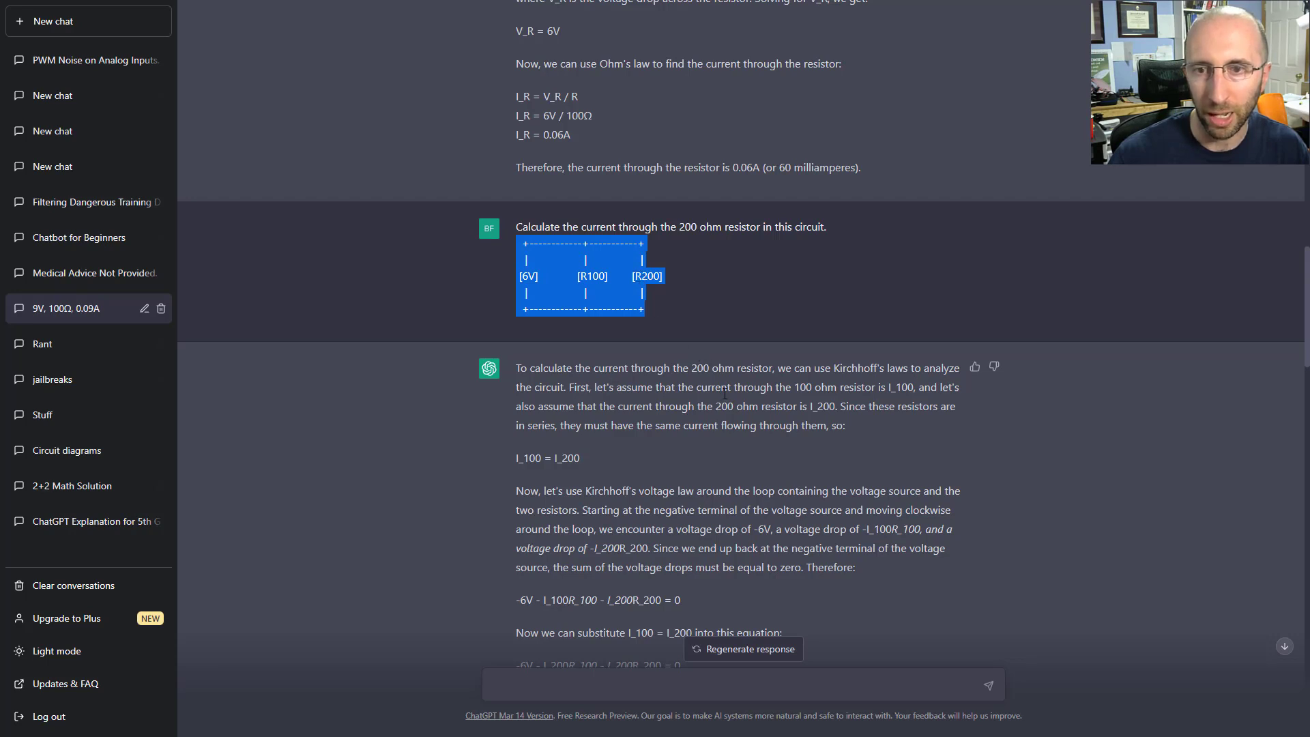
{"action": "left_click", "coordinate": [804, 422]}
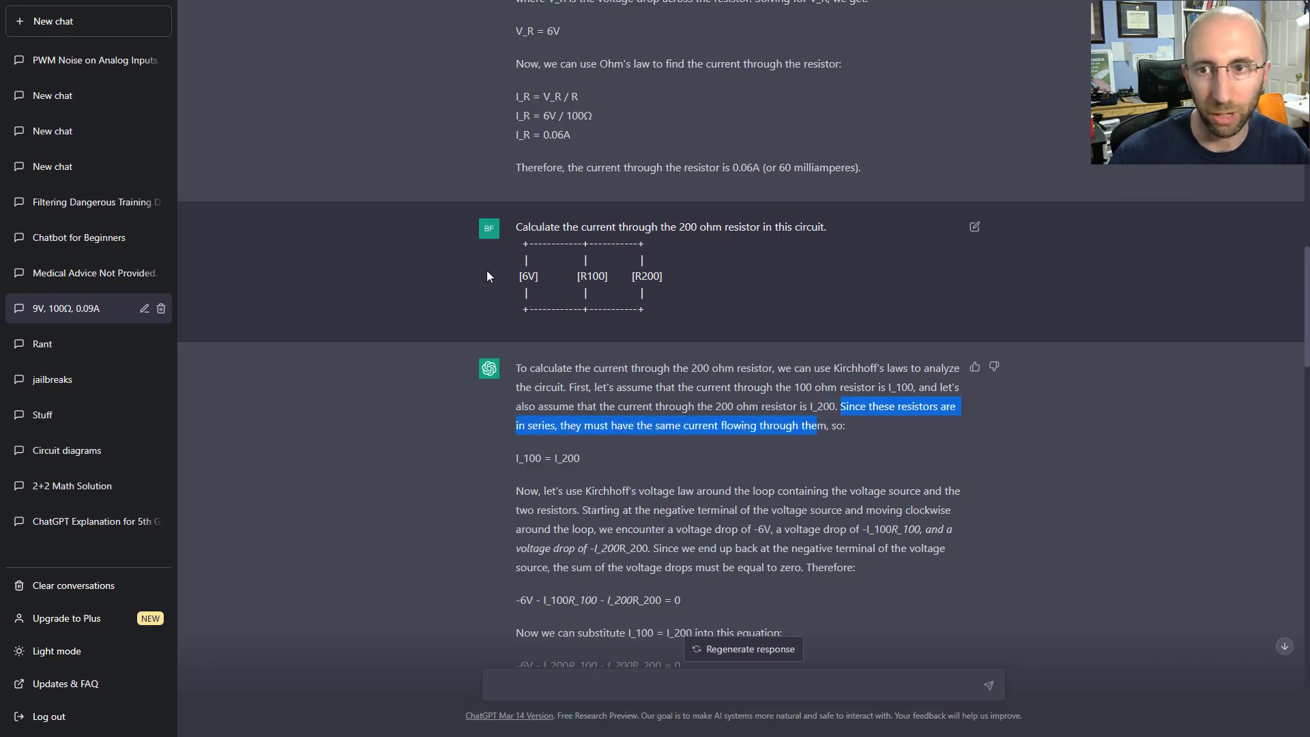
{"action": "scroll", "scroll_direction": "down", "scroll_amount": 3}
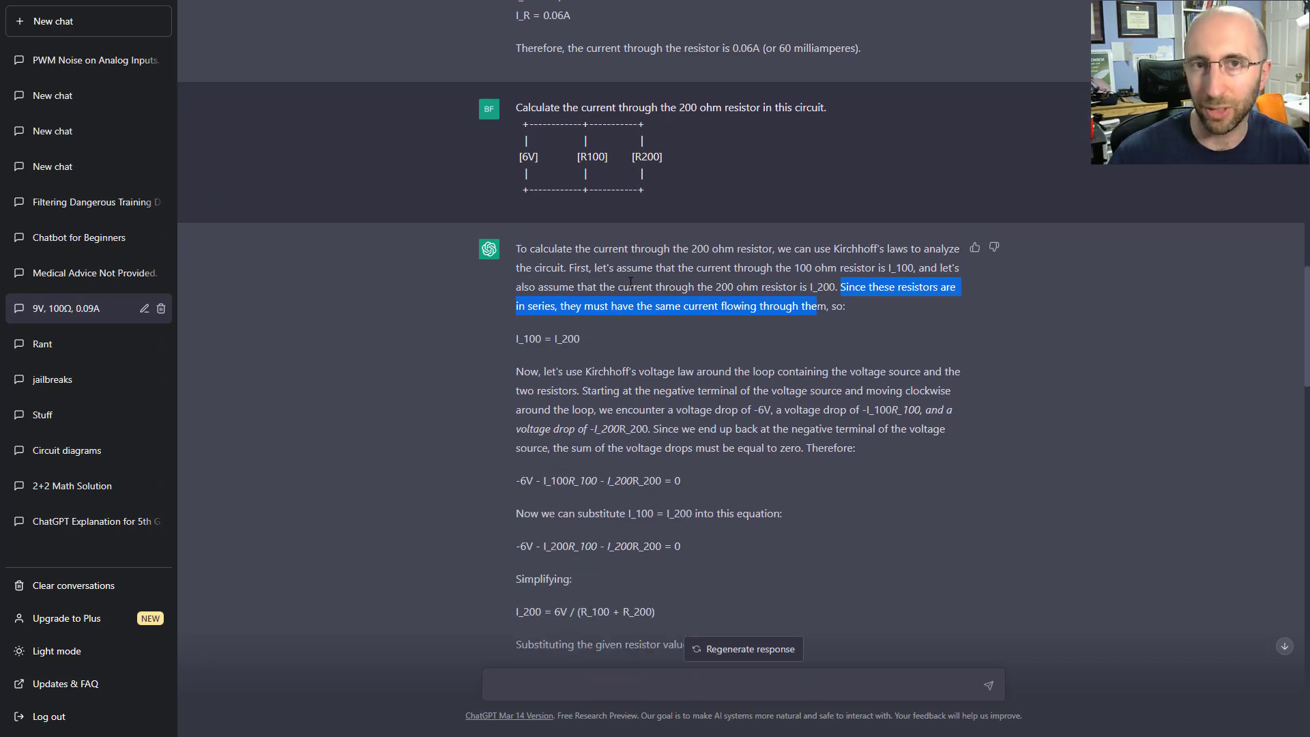
{"action": "scroll", "scroll_direction": "down", "scroll_amount": 3}
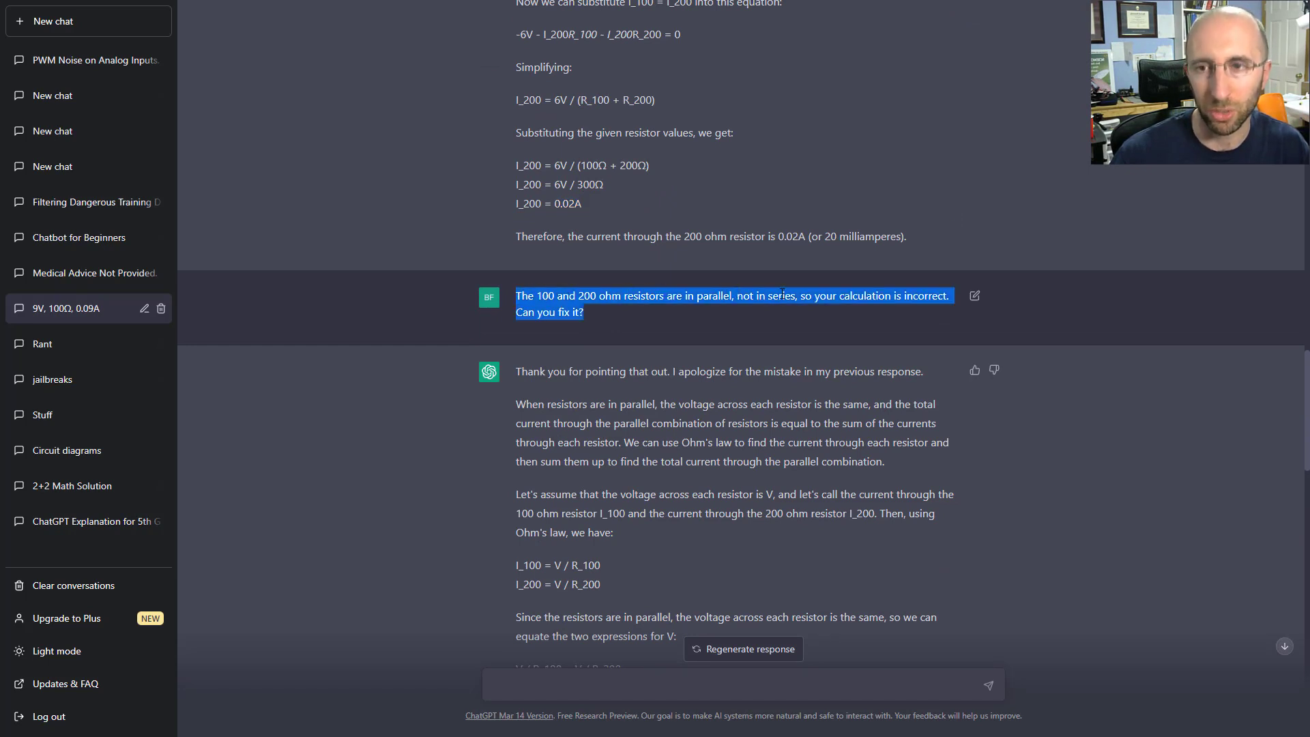
{"action": "scroll", "scroll_direction": "down", "scroll_amount": 3}
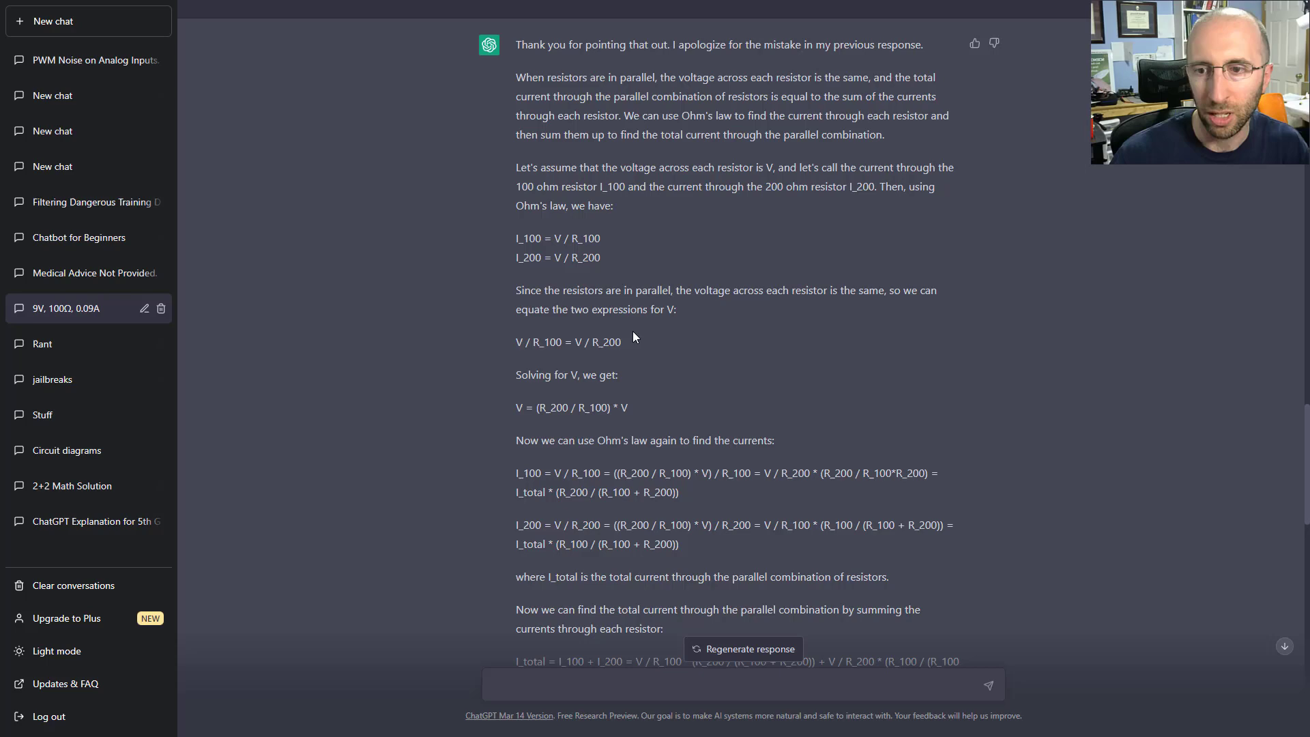
{"action": "scroll", "scroll_direction": "down", "scroll_amount": 3}
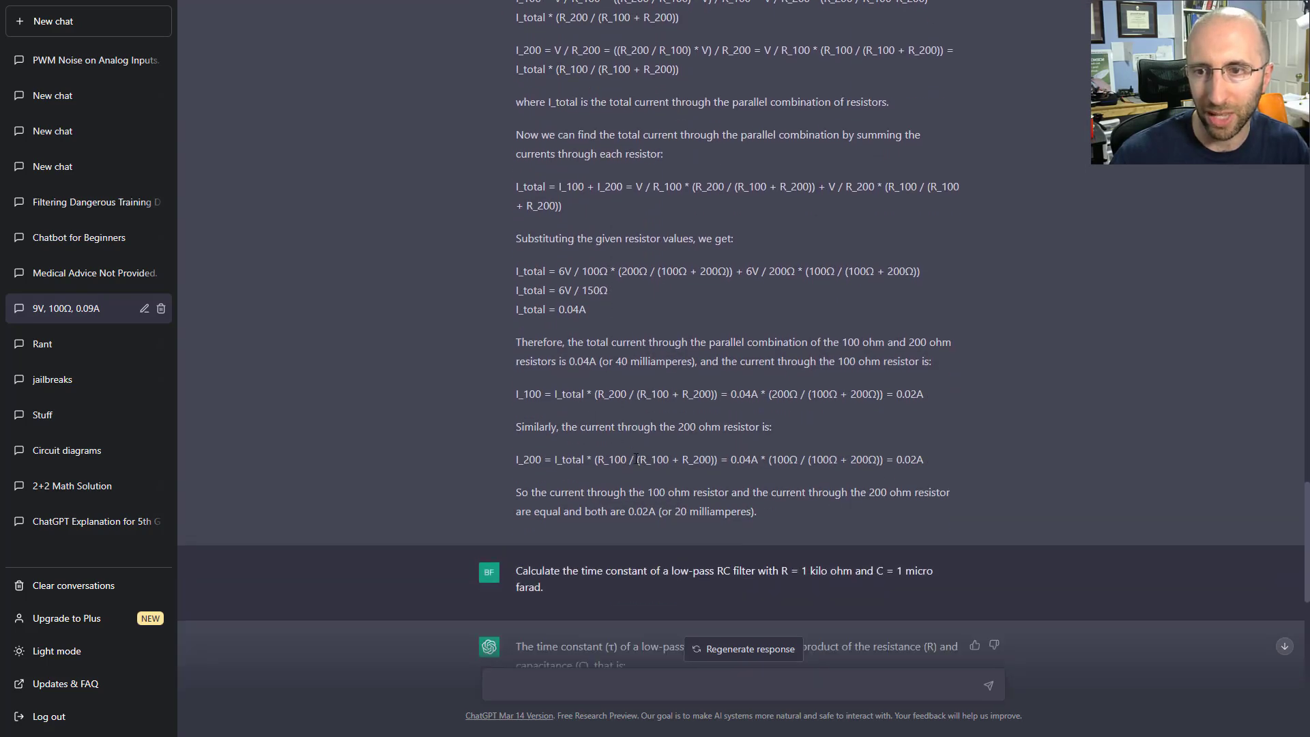
{"action": "left_click_drag", "start_coordinate": [885, 459], "coordinate": [923, 458]}
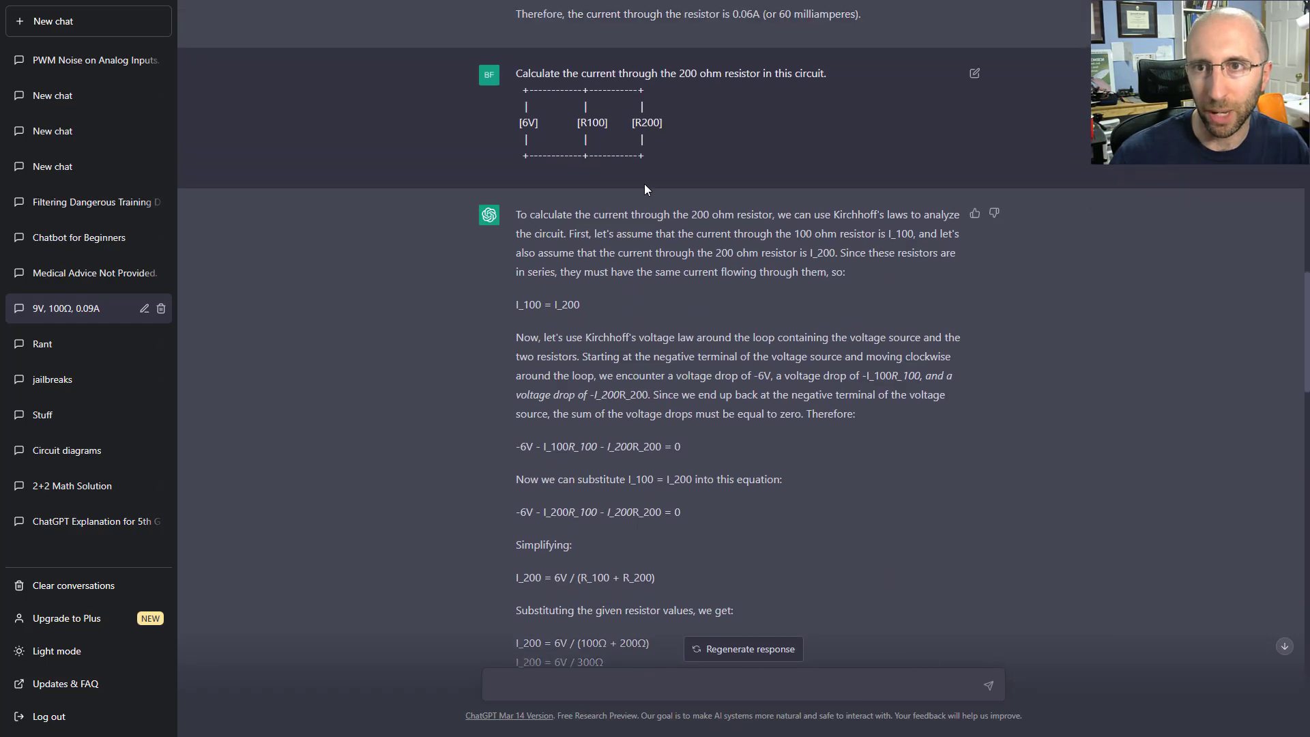
{"action": "left_click_drag", "start_coordinate": [524, 89], "coordinate": [643, 155]}
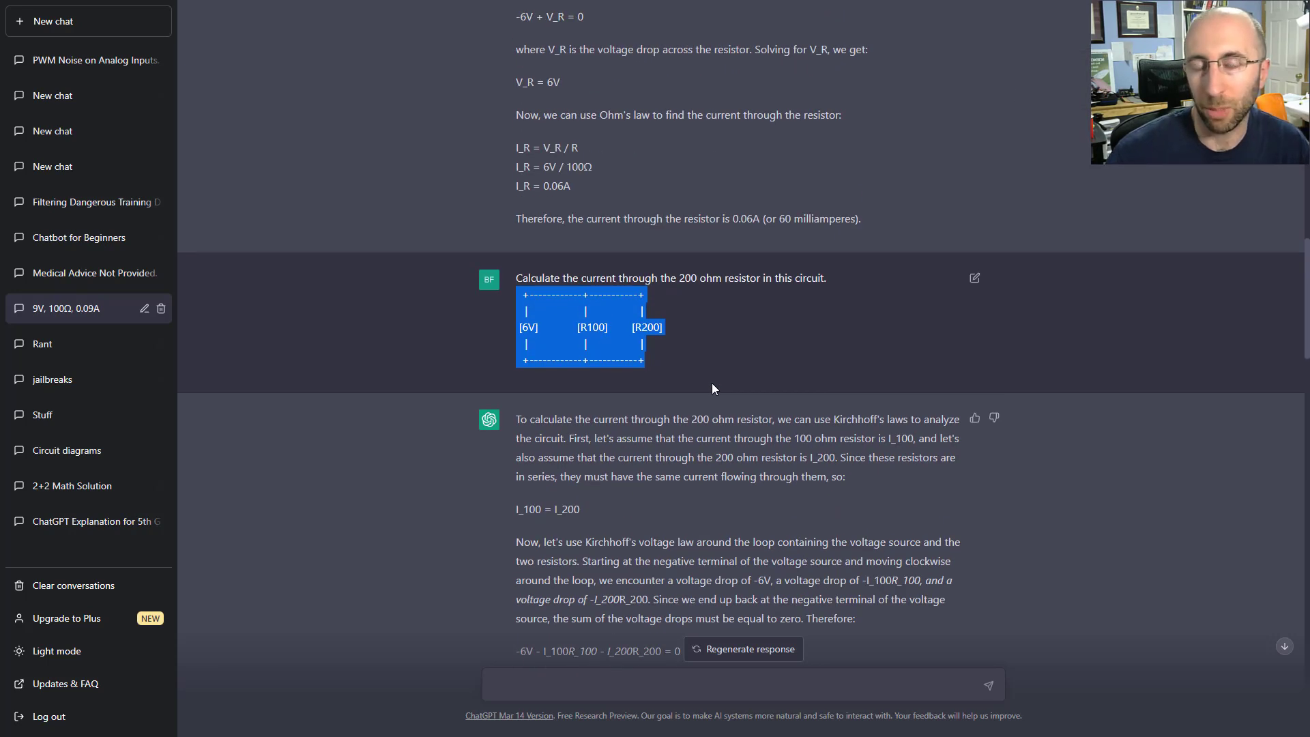
{"action": "mouse_move", "coordinate": [666, 433]}
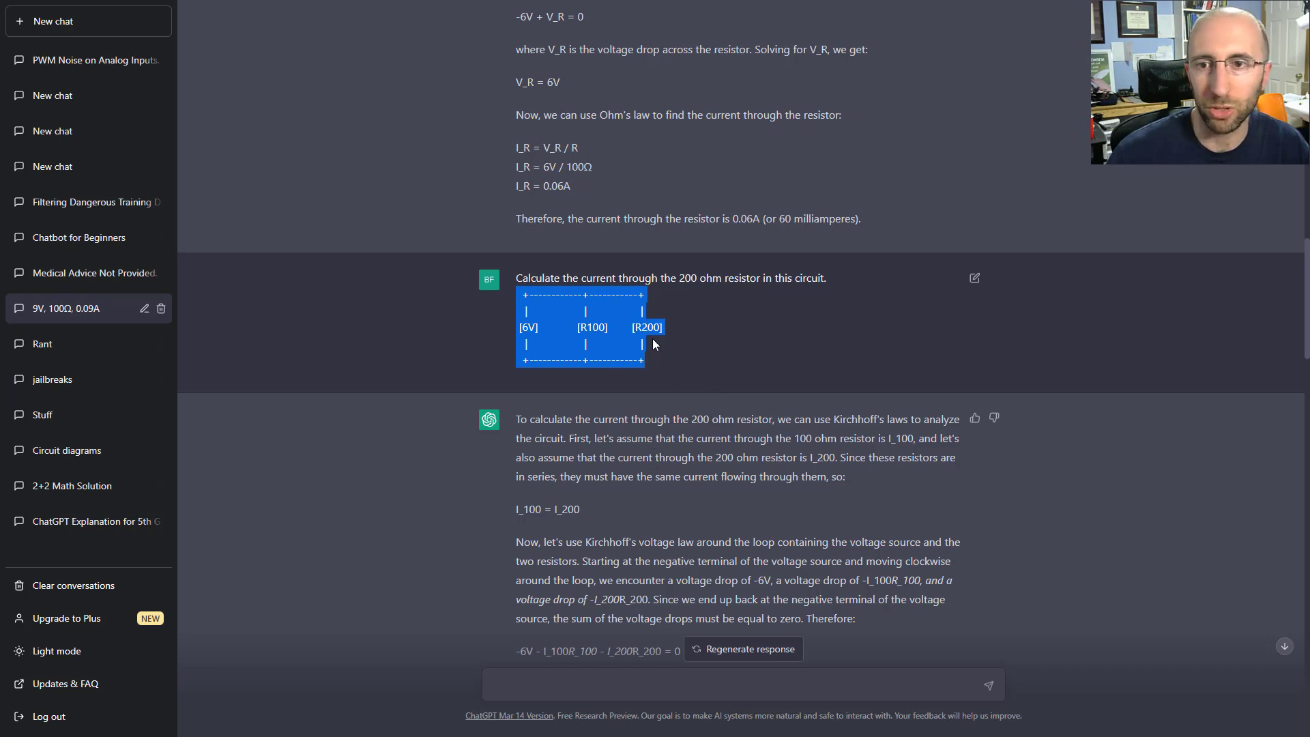
{"action": "left_click", "coordinate": [678, 362]}
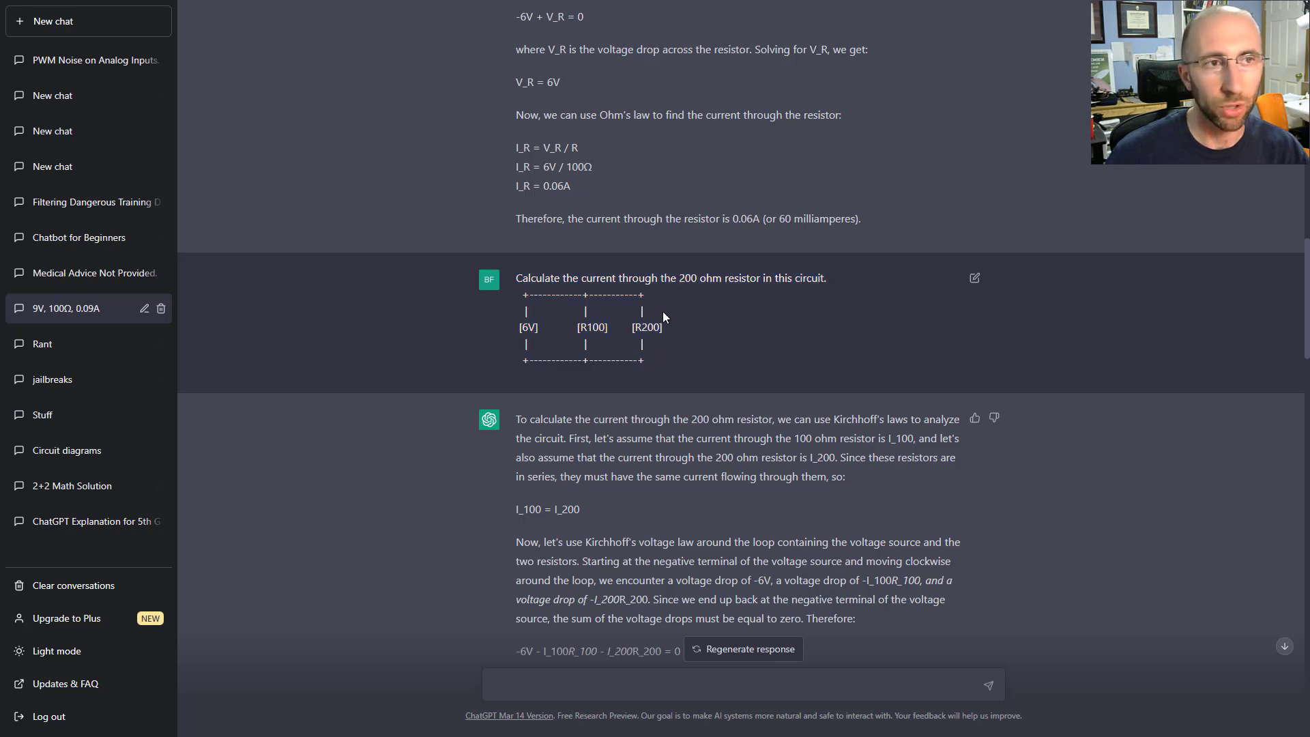
{"action": "mouse_move", "coordinate": [682, 366]}
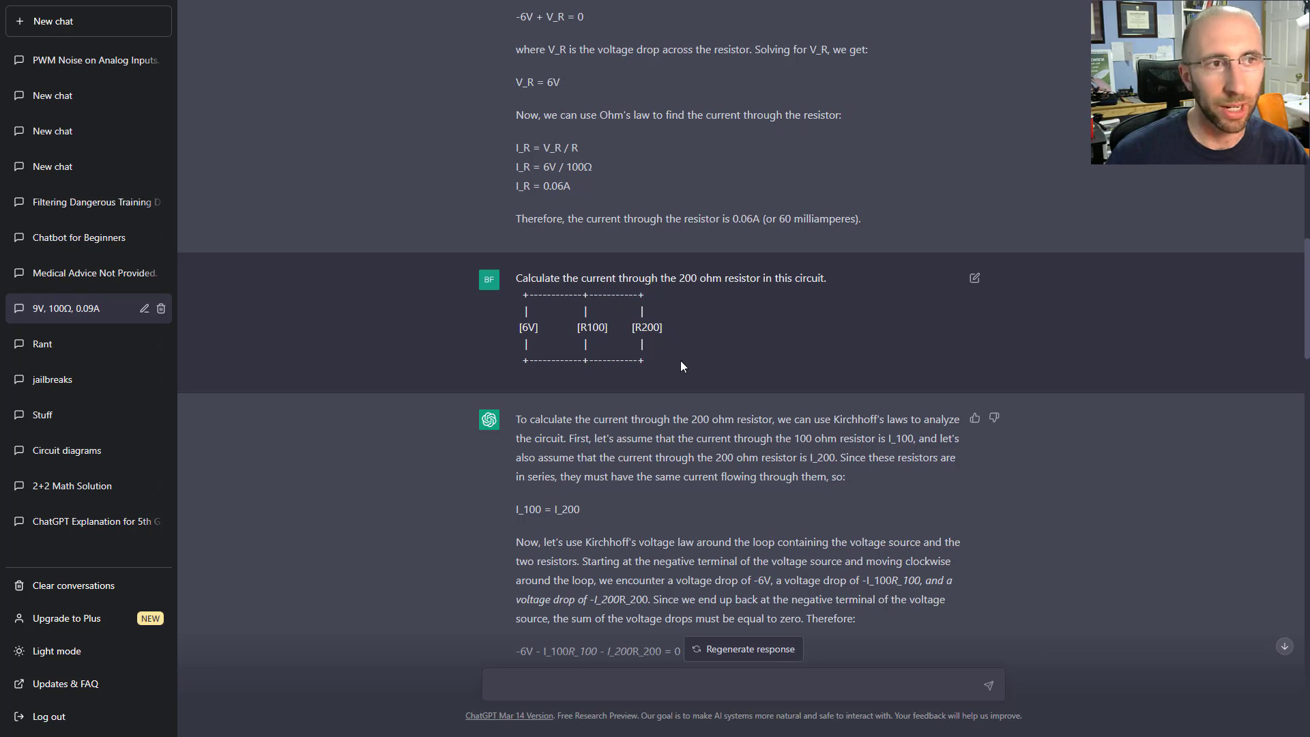